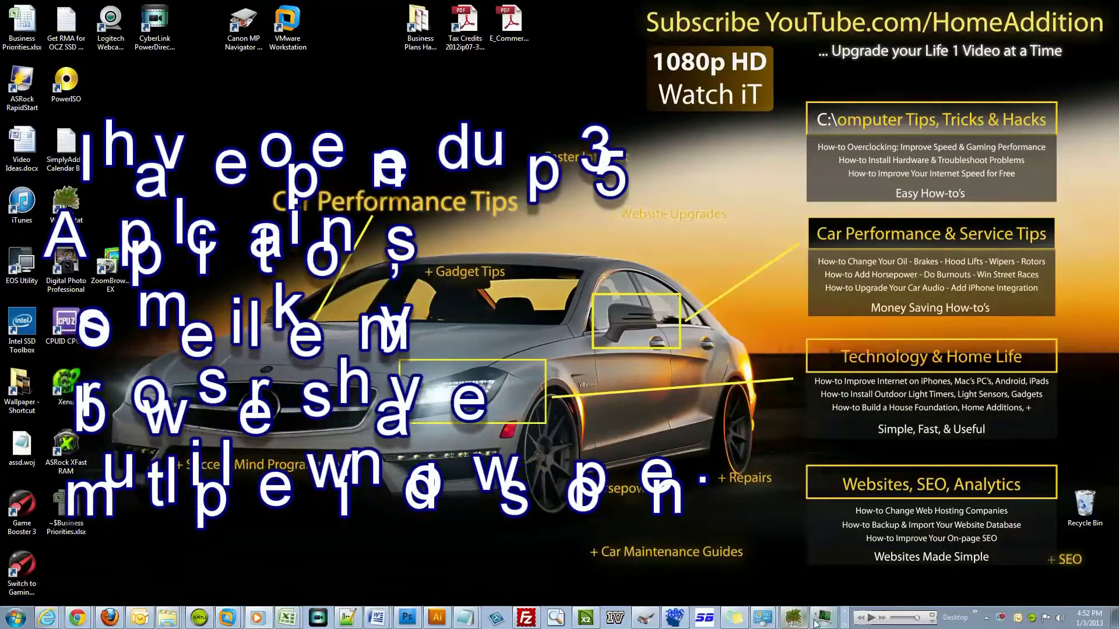
Step: Bring up Task Manager's Performance readout showing memory at 82% with 157 processes
click(792, 618)
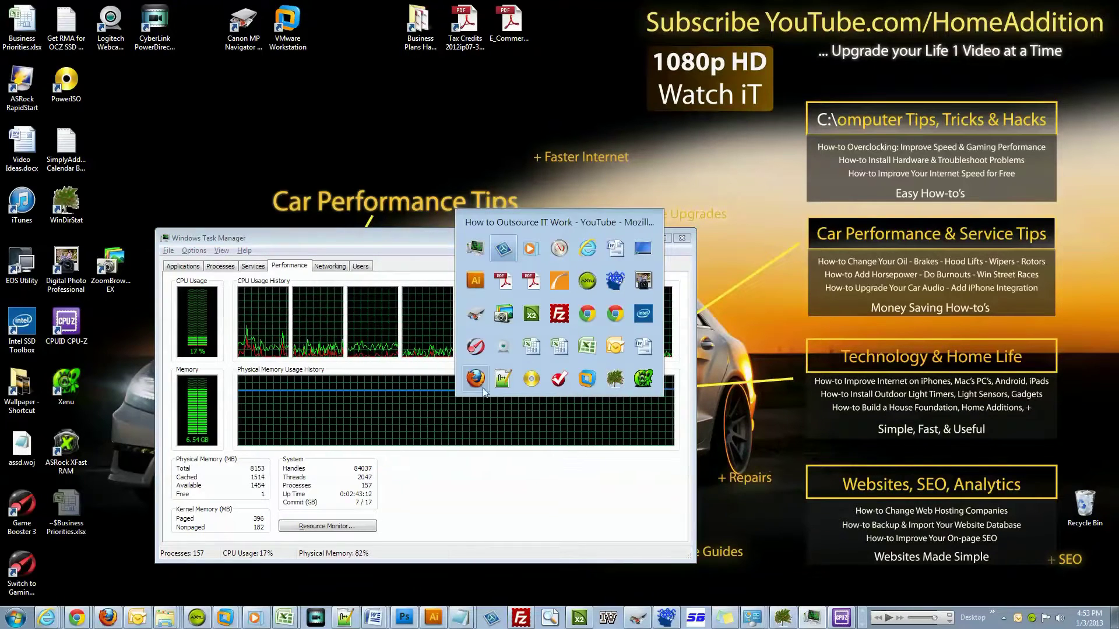
Step: Switch through the open programs and open the first money photo in ZoomBrowser EX
click(585, 378)
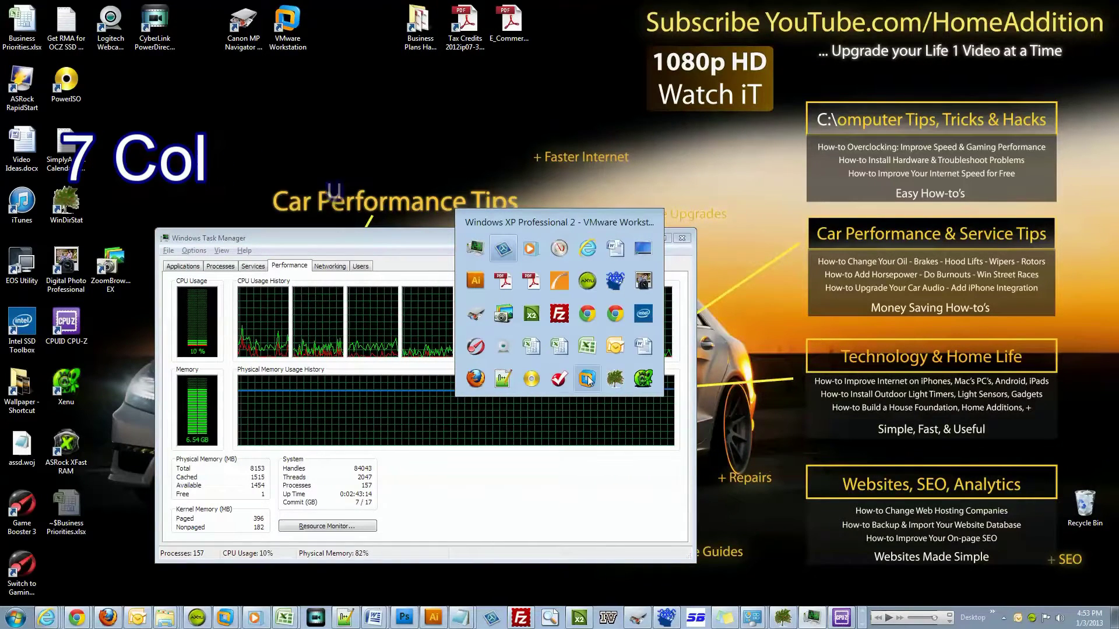
mouse_move(642, 379)
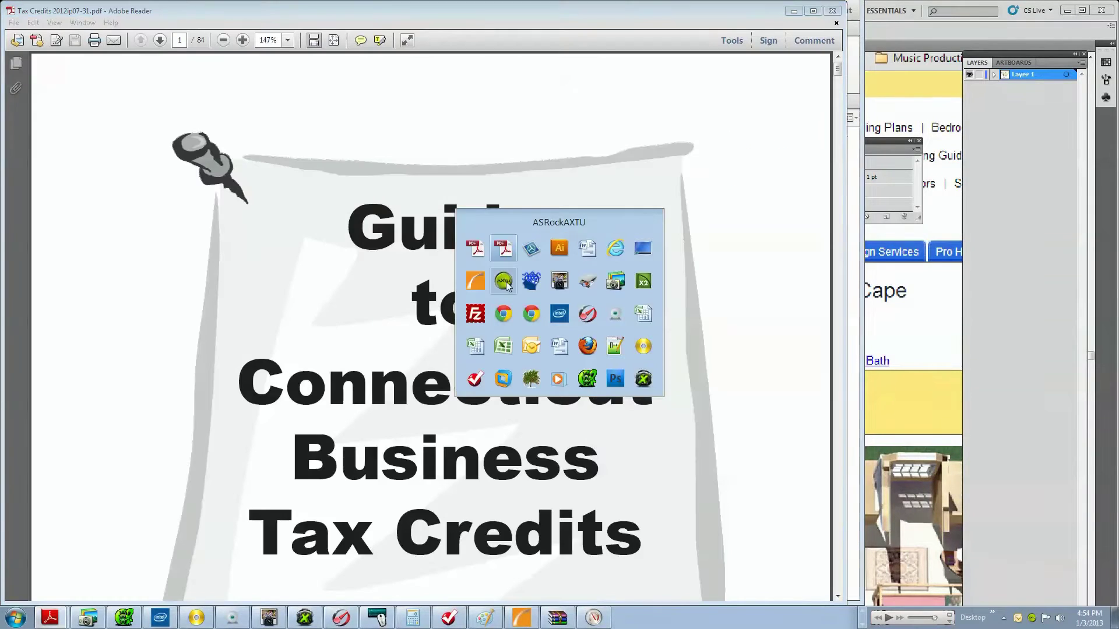
click(502, 279)
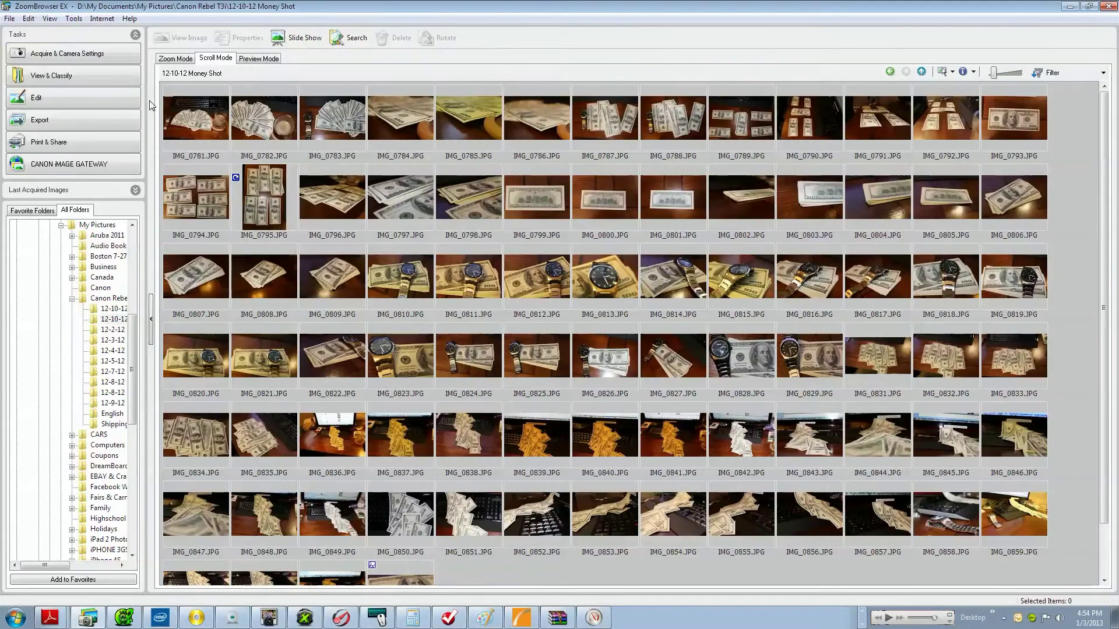
click(196, 117)
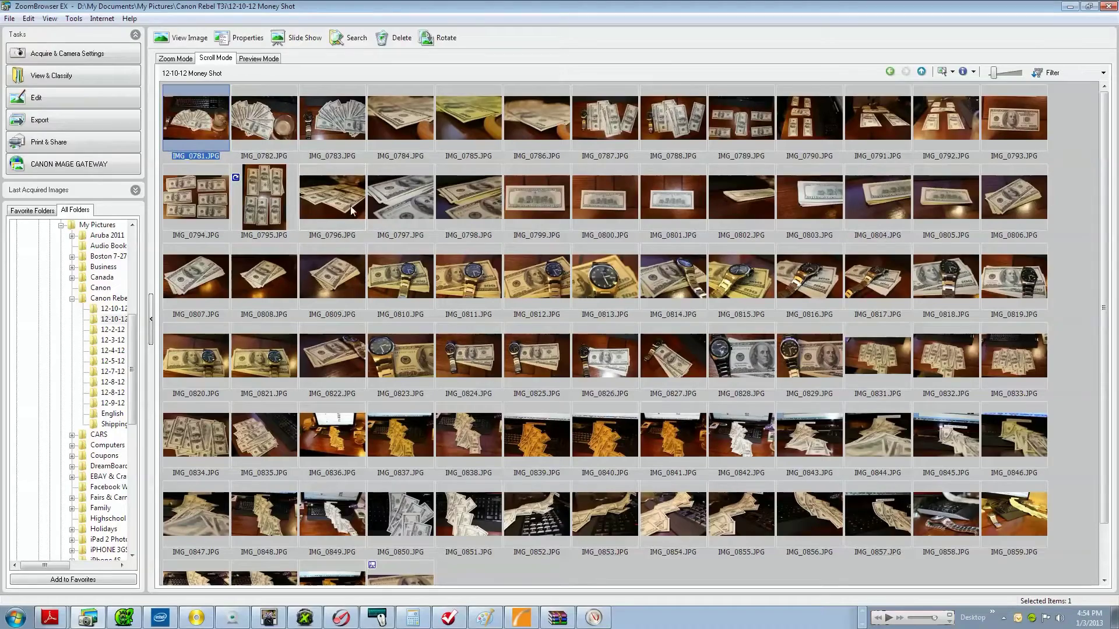
double_click(196, 118)
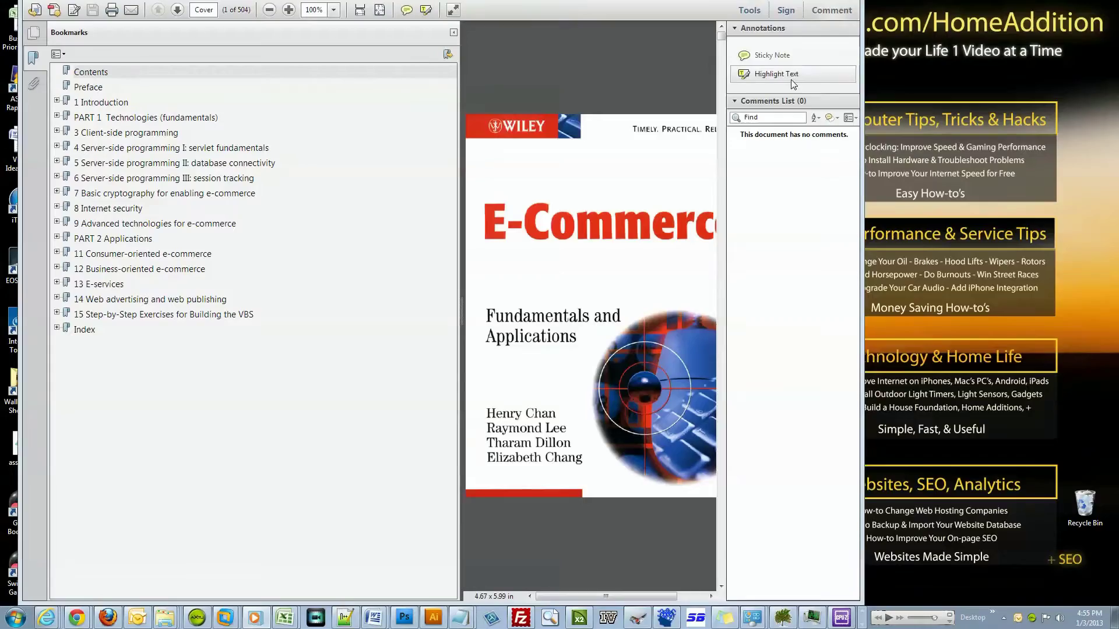
mouse_move(776, 309)
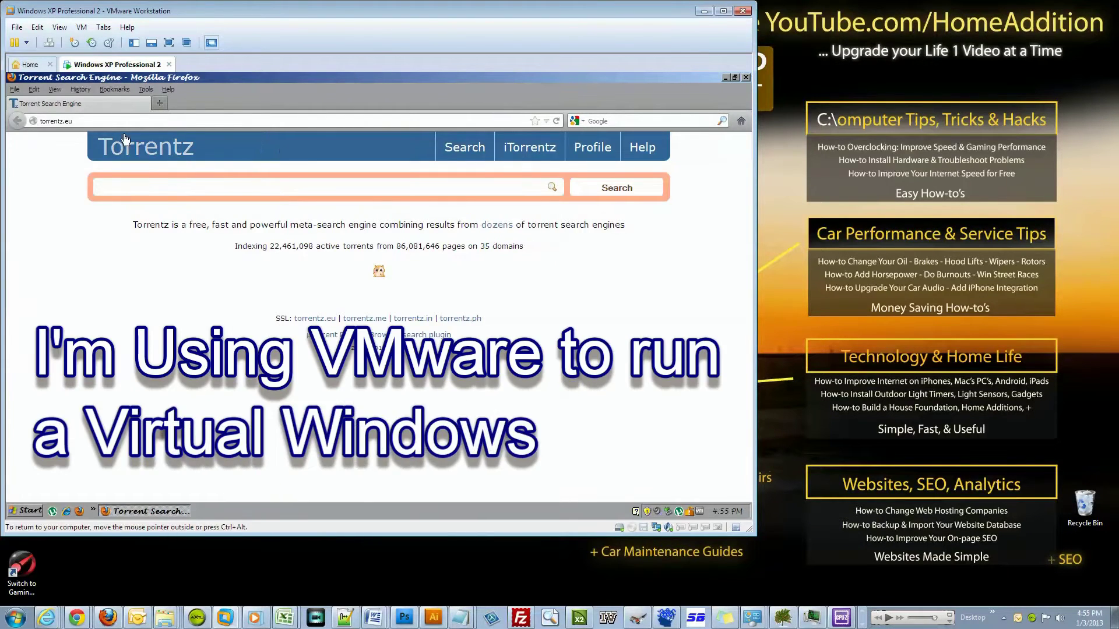
Step: Search Google for 'todays' date in the XP VM's Firefox, then minimize VMware Workstation
click(56, 120)
text(www.google.com)
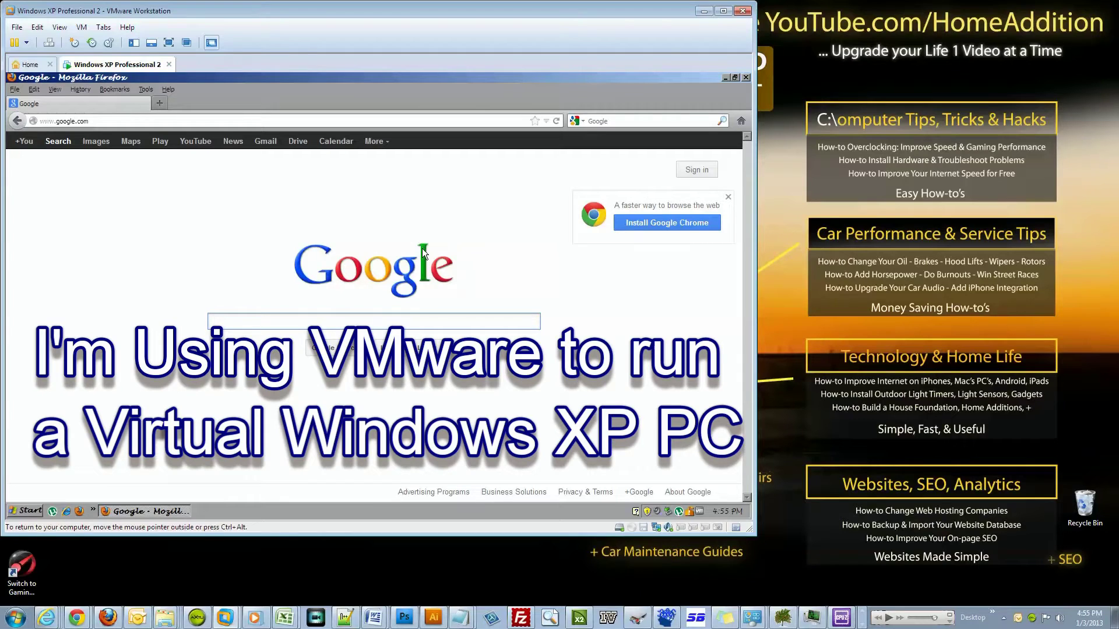
text(todays)
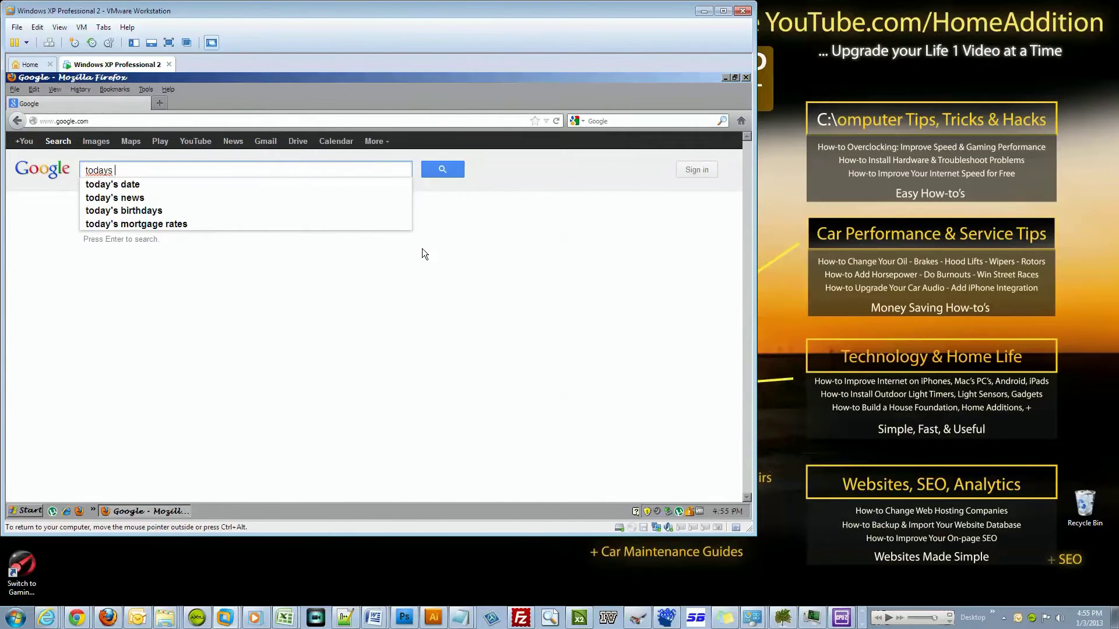
click(112, 184)
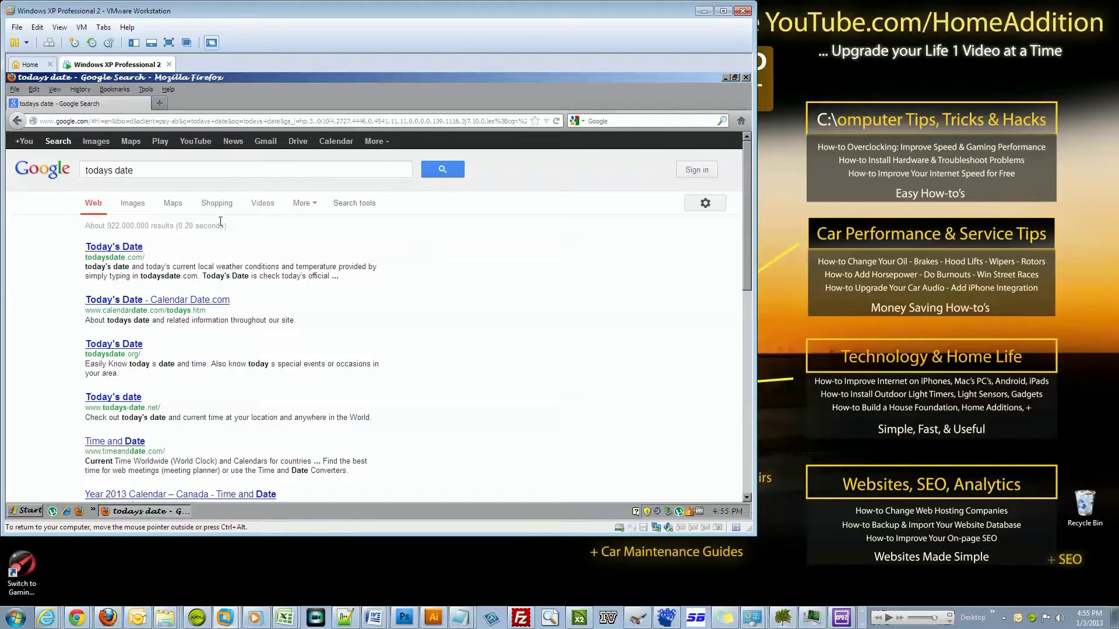
text(time)
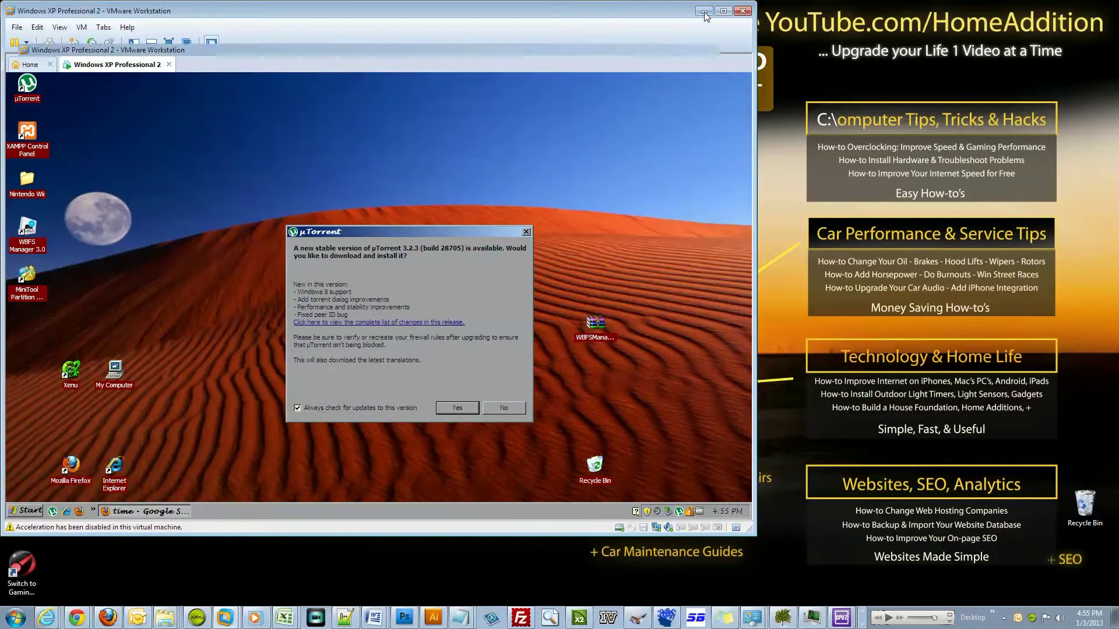
click(704, 10)
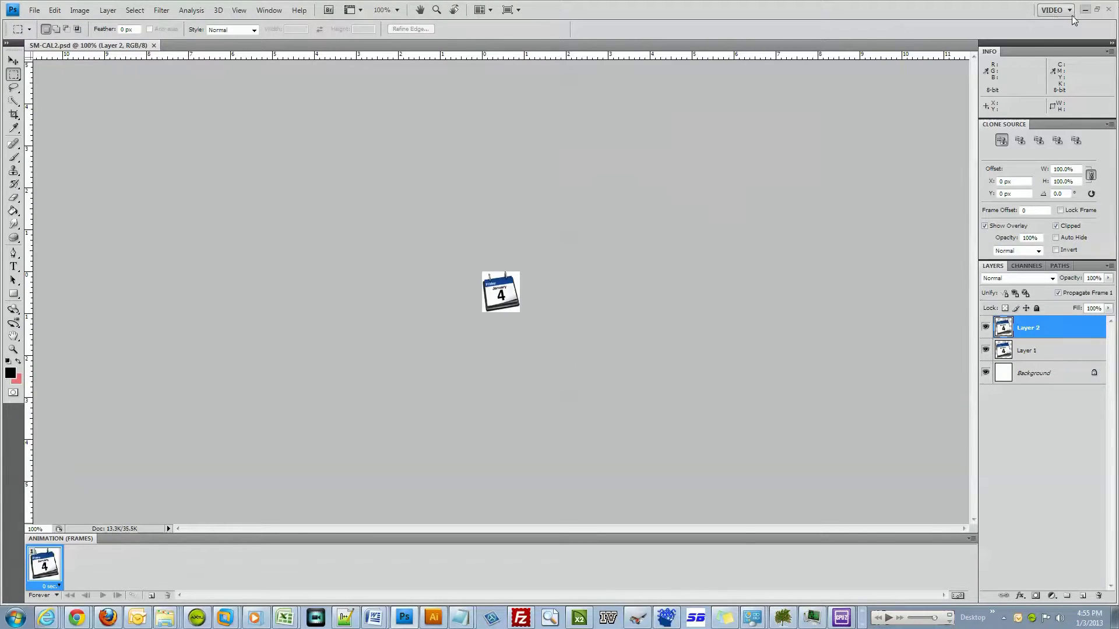
Step: Minimize Photoshop and Task Manager so the Windows 7 desktop shows
click(1085, 10)
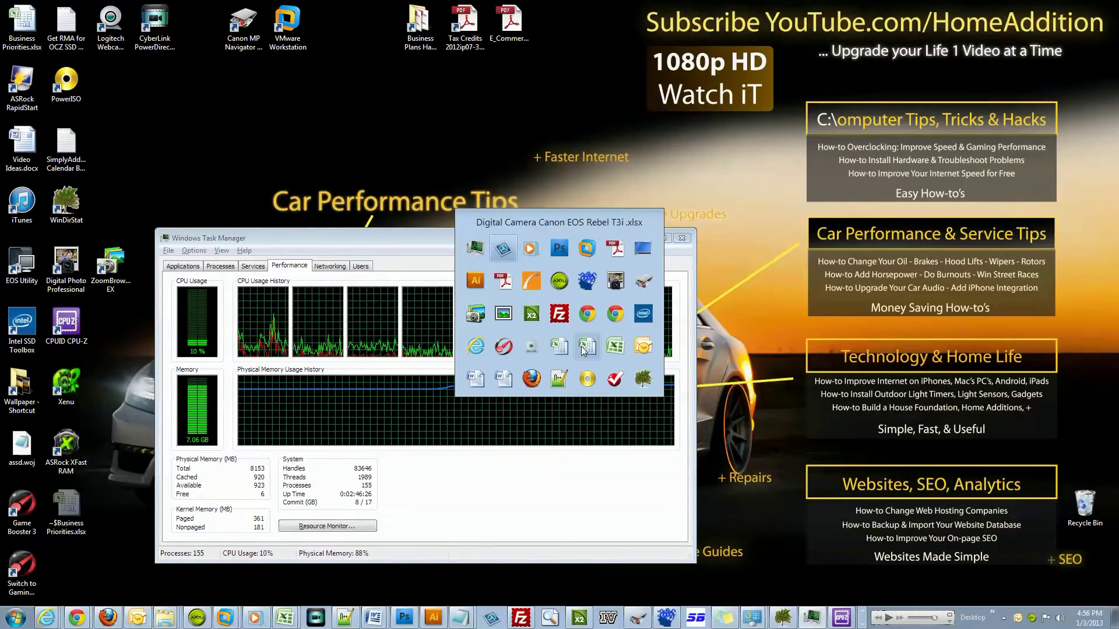
mouse_move(558, 378)
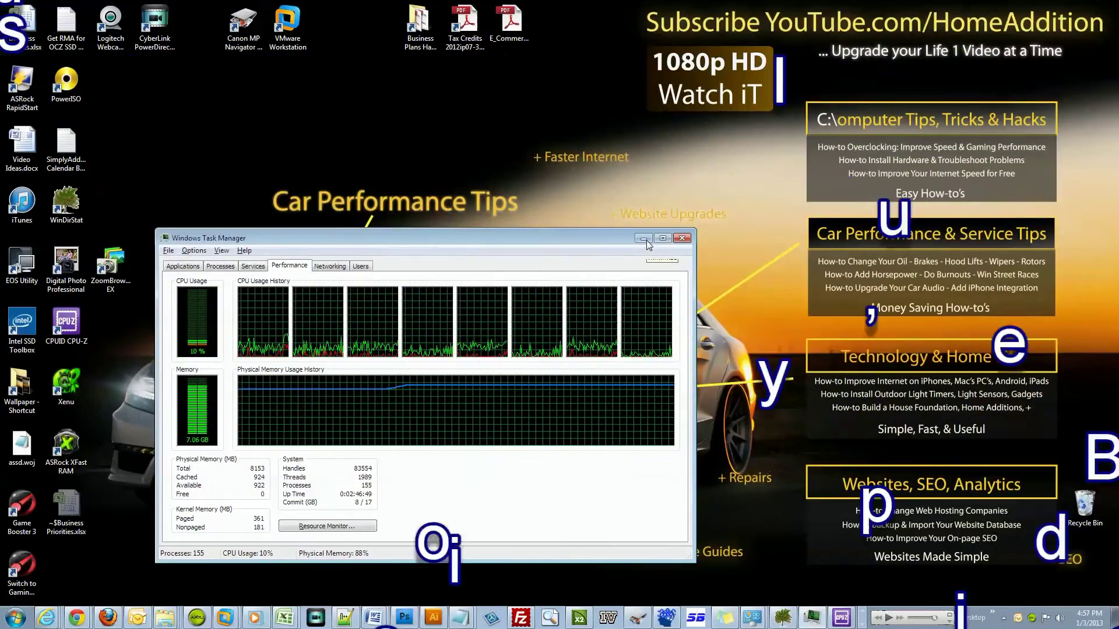
click(13, 616)
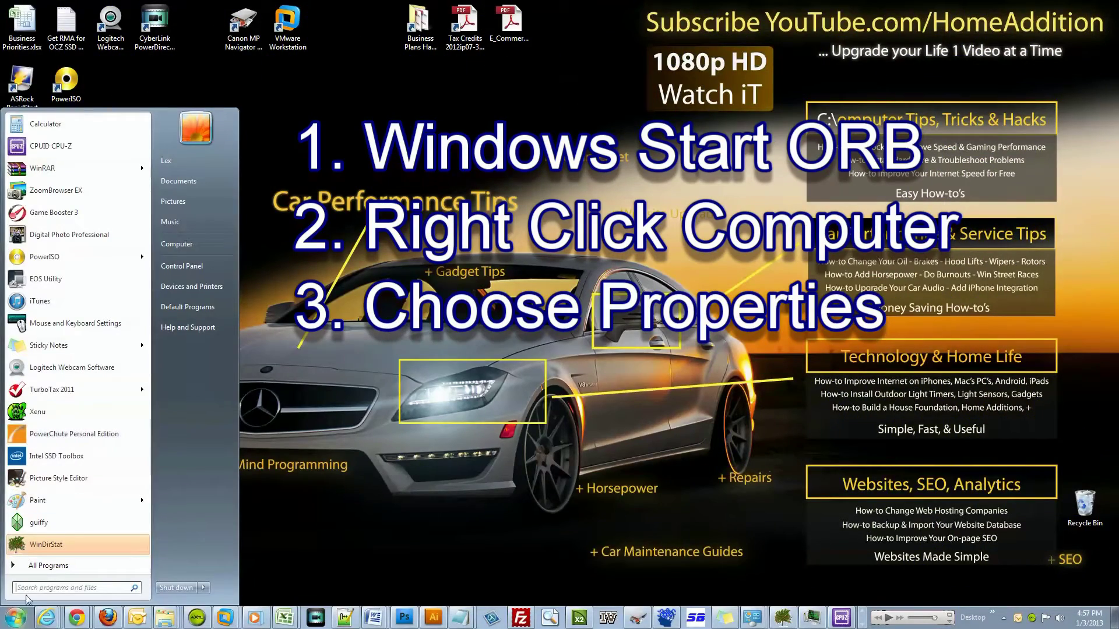
mouse_move(182, 265)
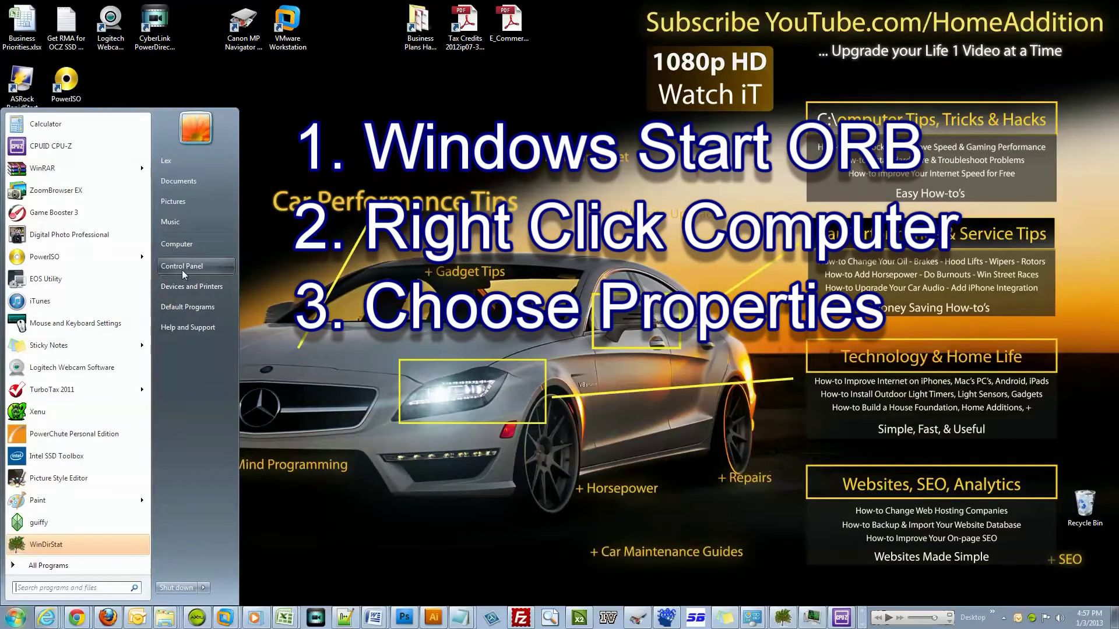
Step: Open Computer Properties from the Start menu and go to Advanced system settings
right_click(176, 244)
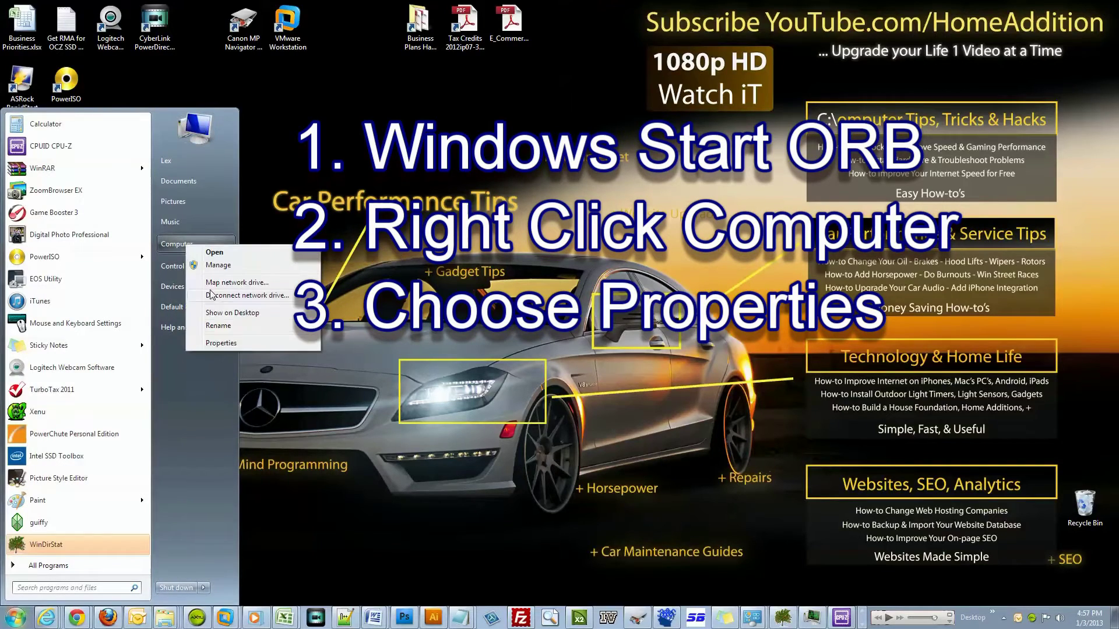
click(221, 342)
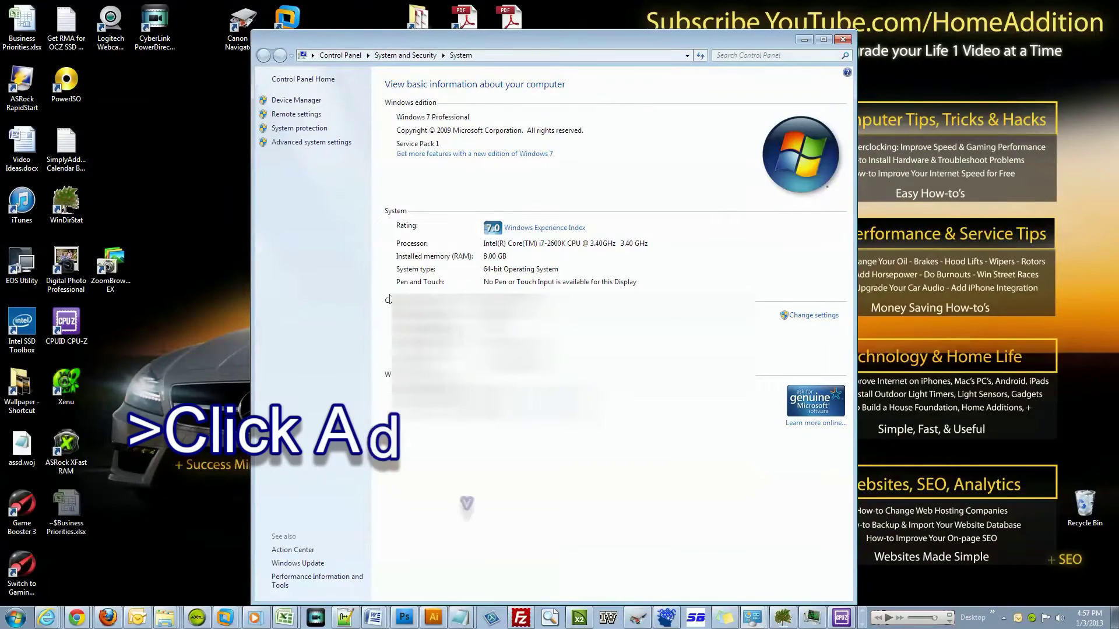
mouse_move(311, 142)
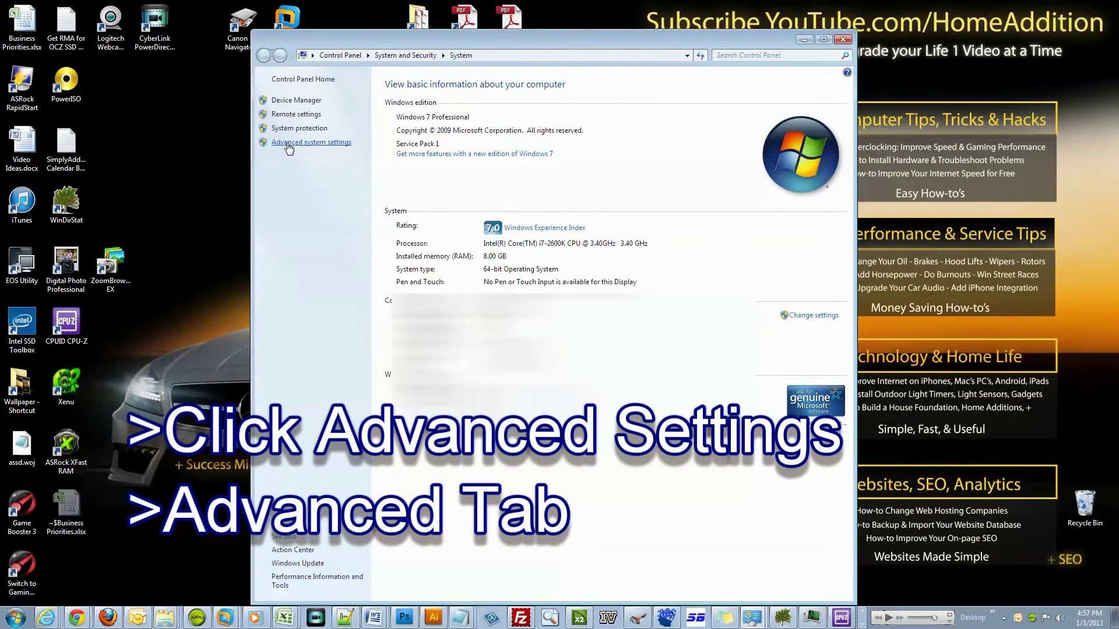
click(311, 142)
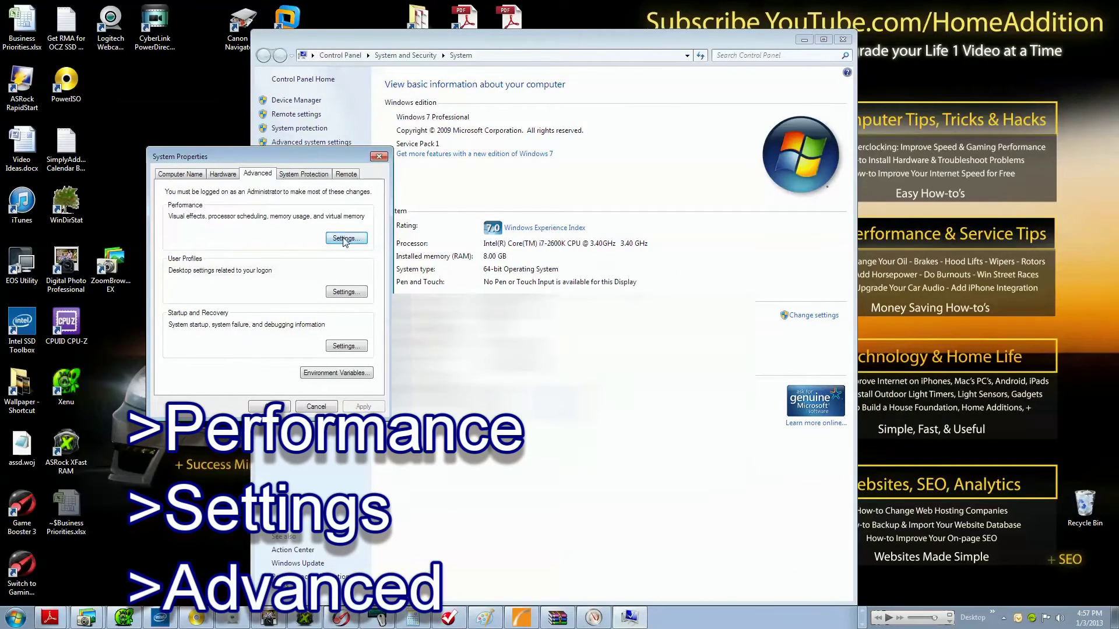
Step: Open Performance Settings, its Advanced tab, and the Virtual Memory dialog
click(344, 237)
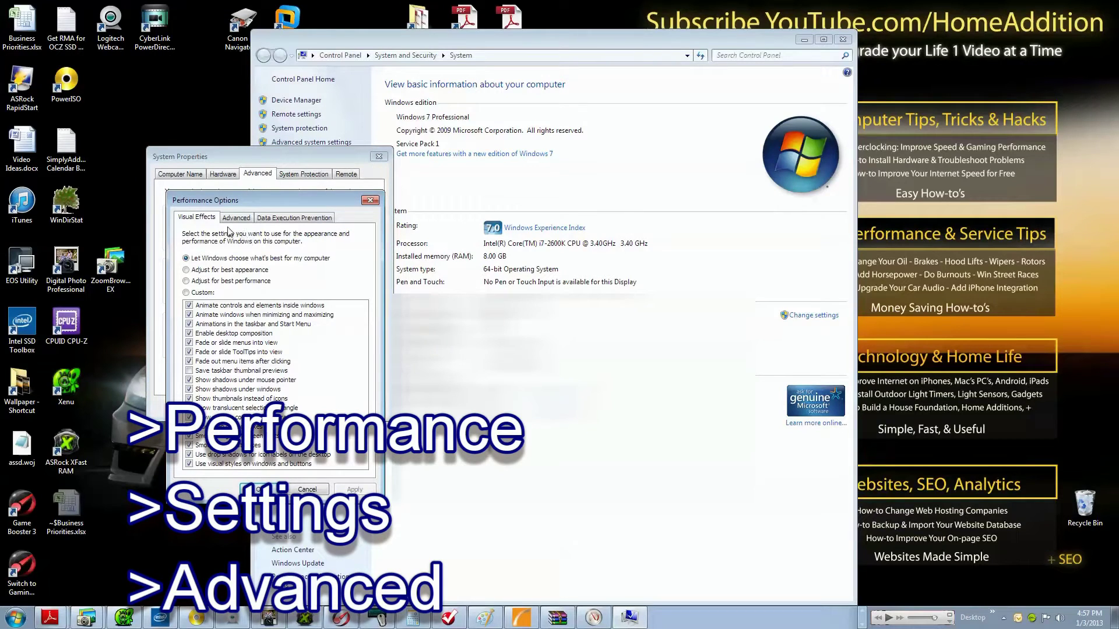
click(237, 218)
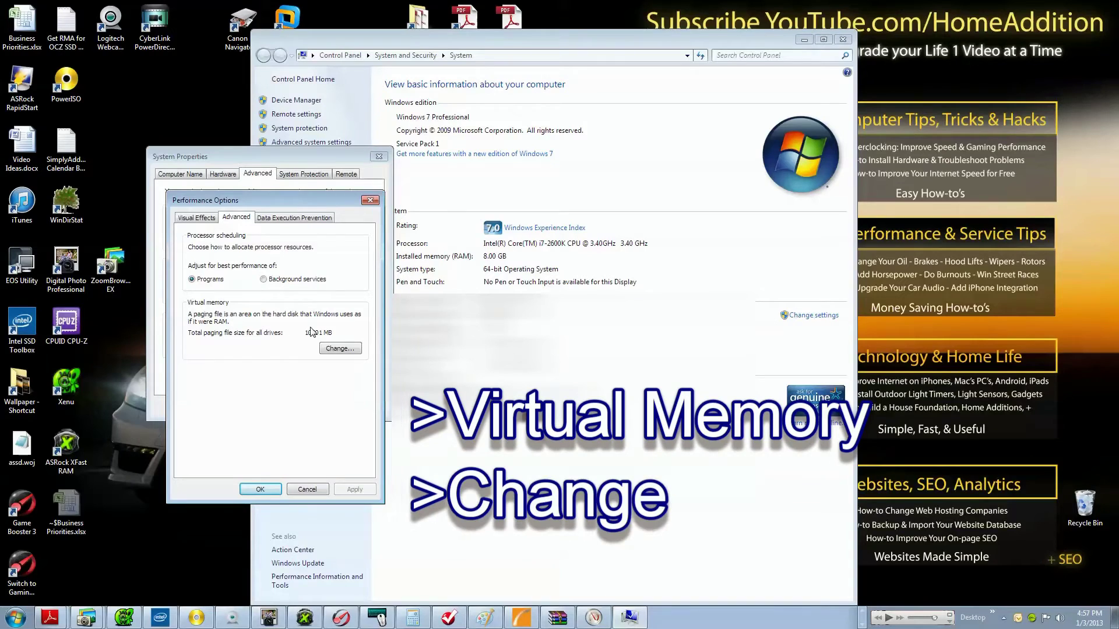
click(340, 349)
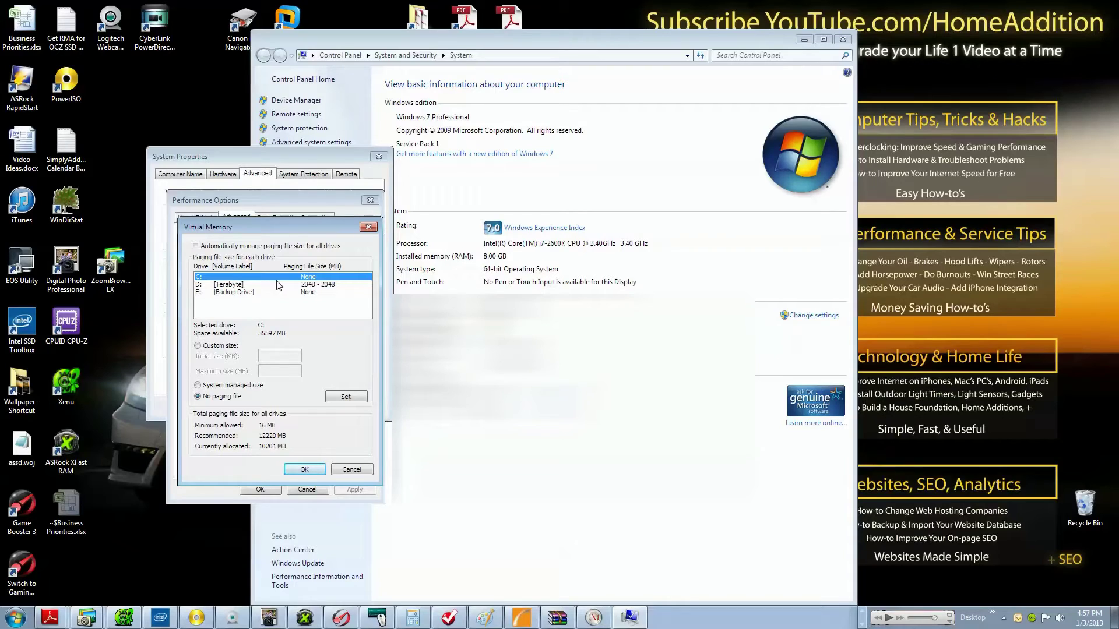
mouse_move(265, 281)
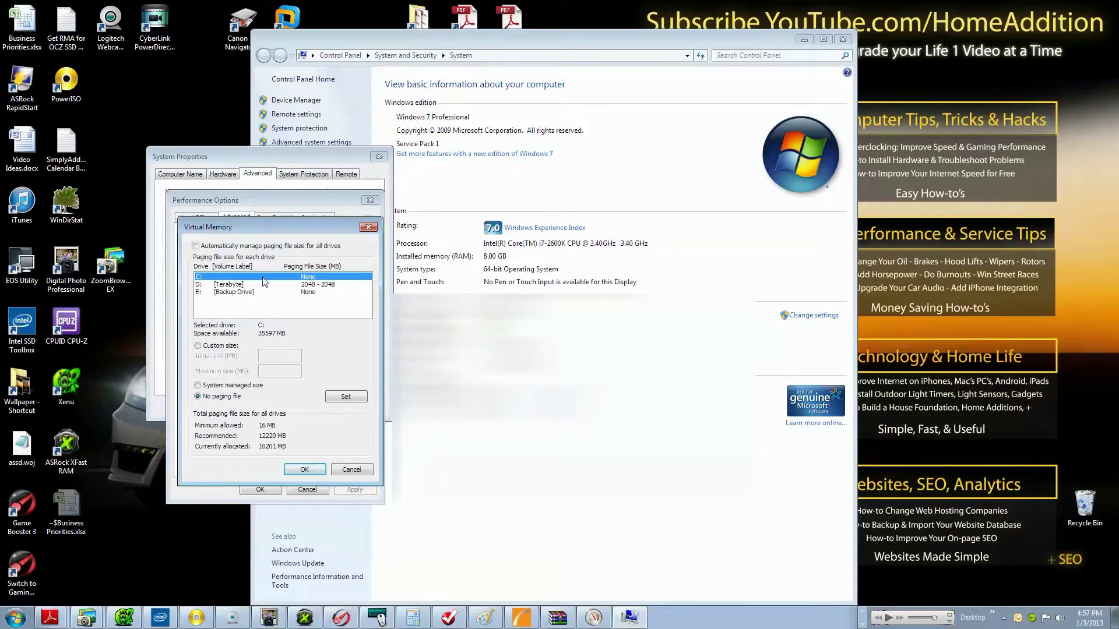
mouse_move(305, 285)
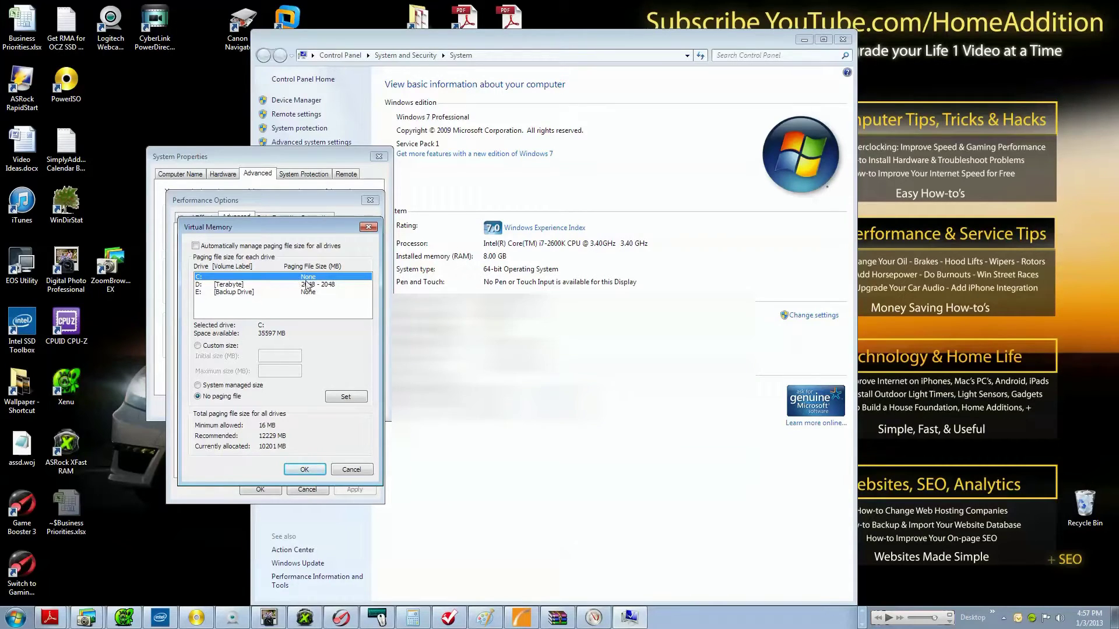
Step: Check drives E: and D:, confirming only the Terabyte drive uses 2048 MB, and close with OK
click(236, 292)
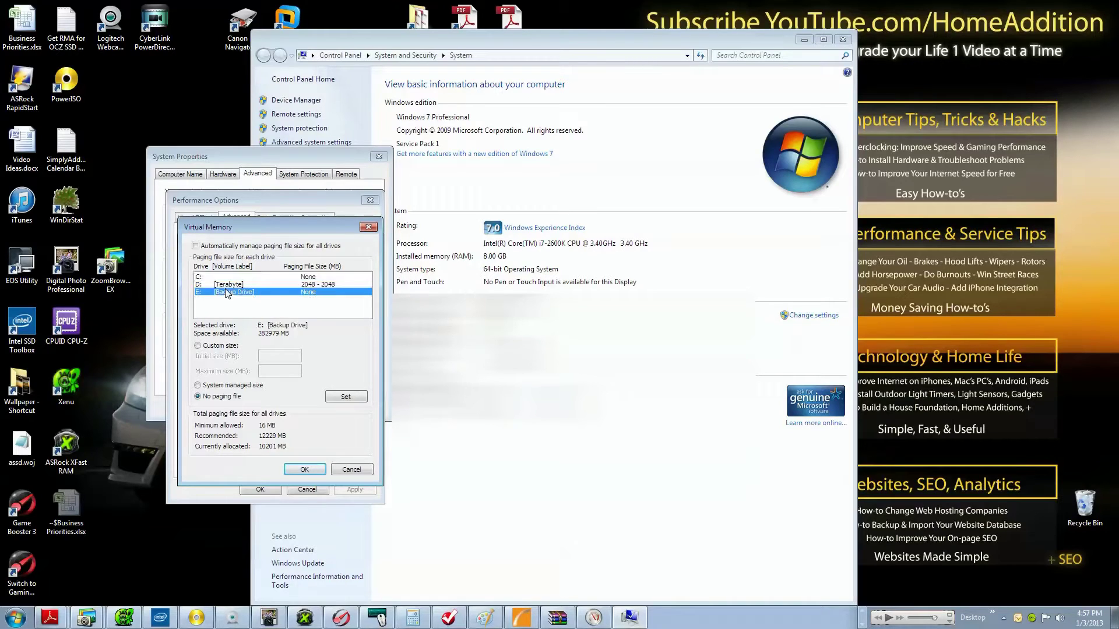
click(229, 285)
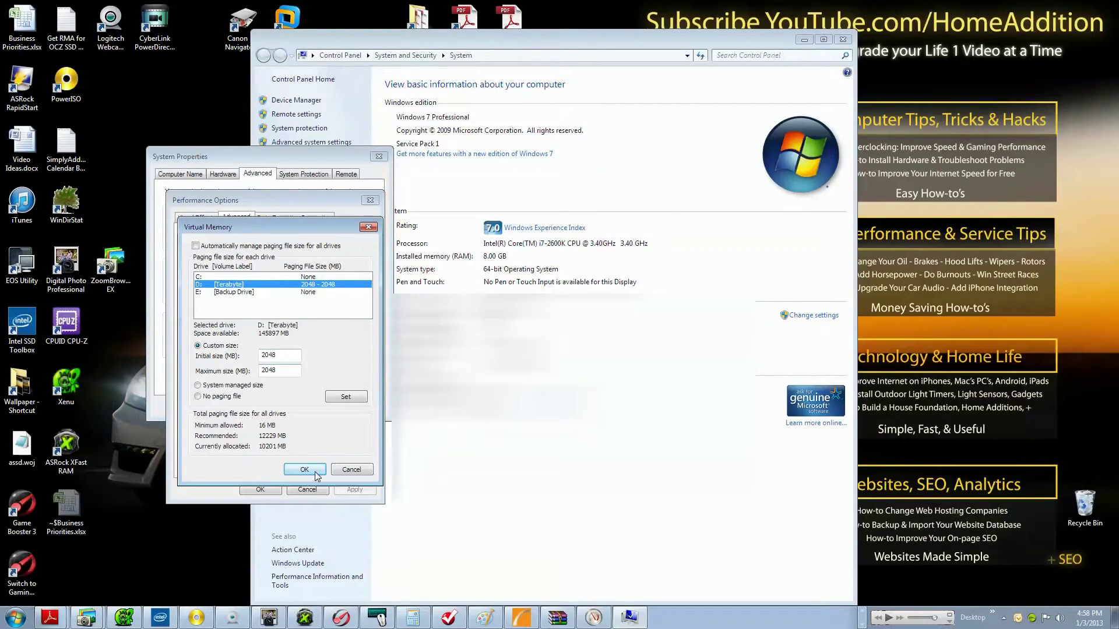
click(304, 470)
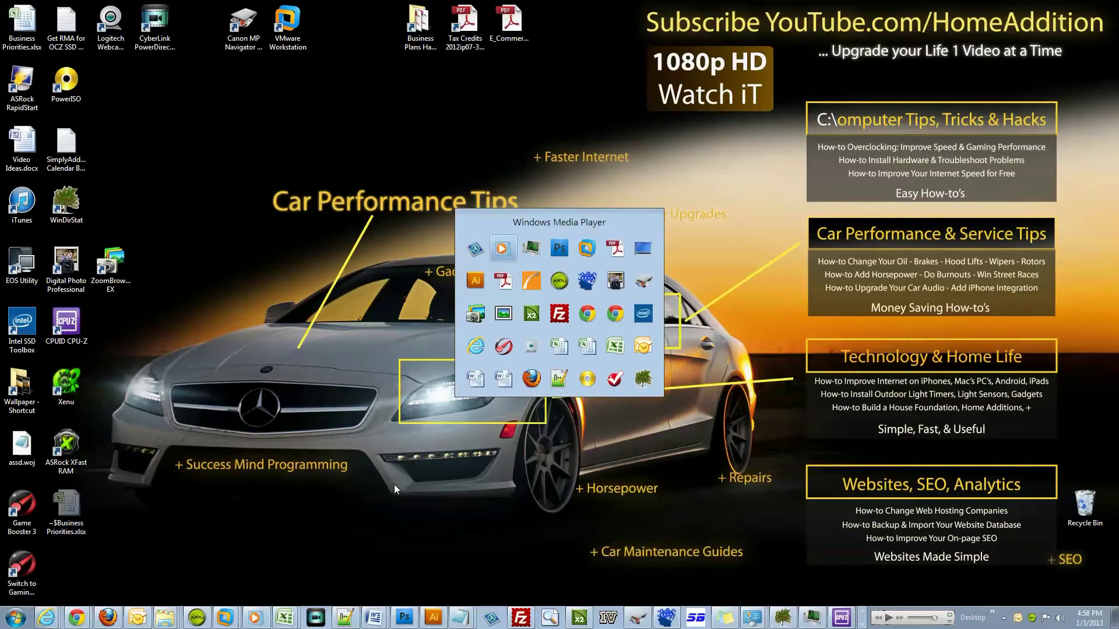
mouse_move(807, 608)
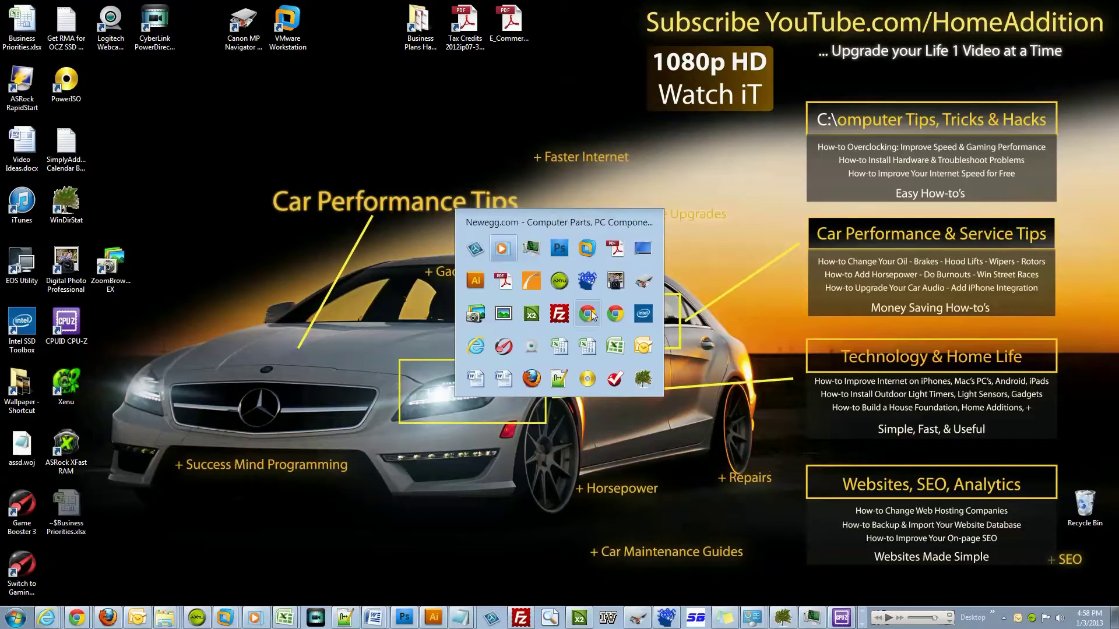
mouse_move(558, 314)
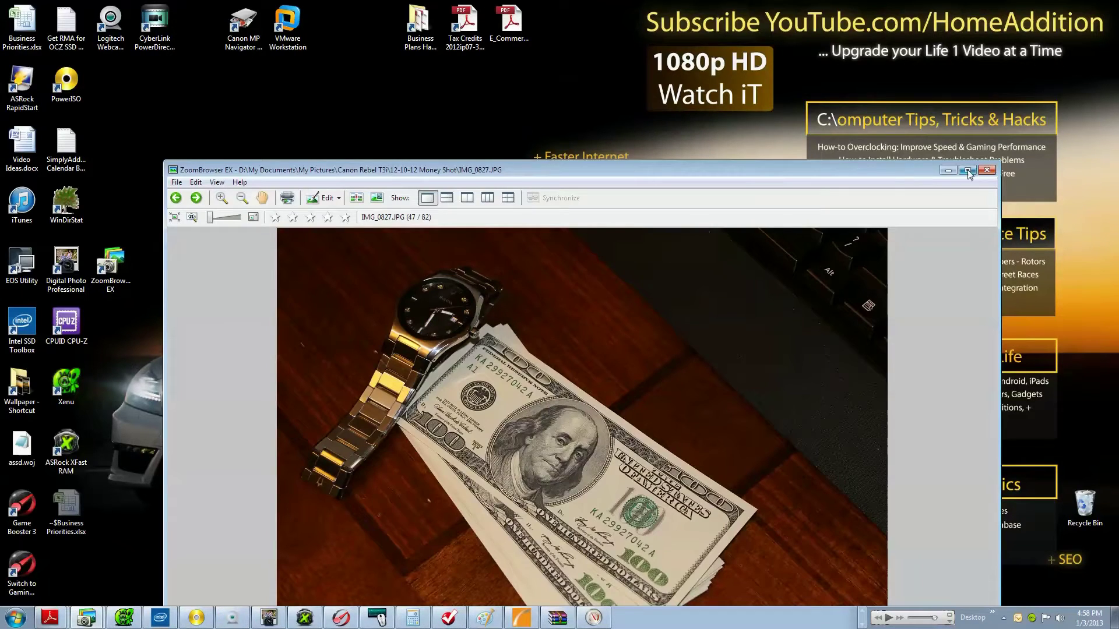
Step: Close ZoomBrowser EX and bring up Task Manager from the taskbar
click(987, 170)
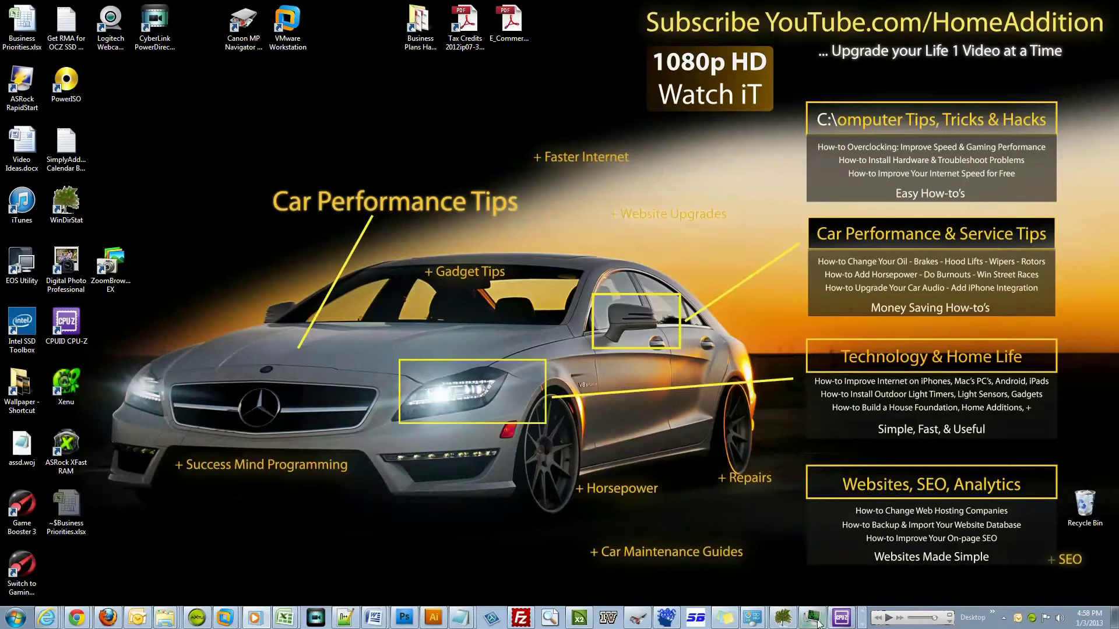
click(404, 617)
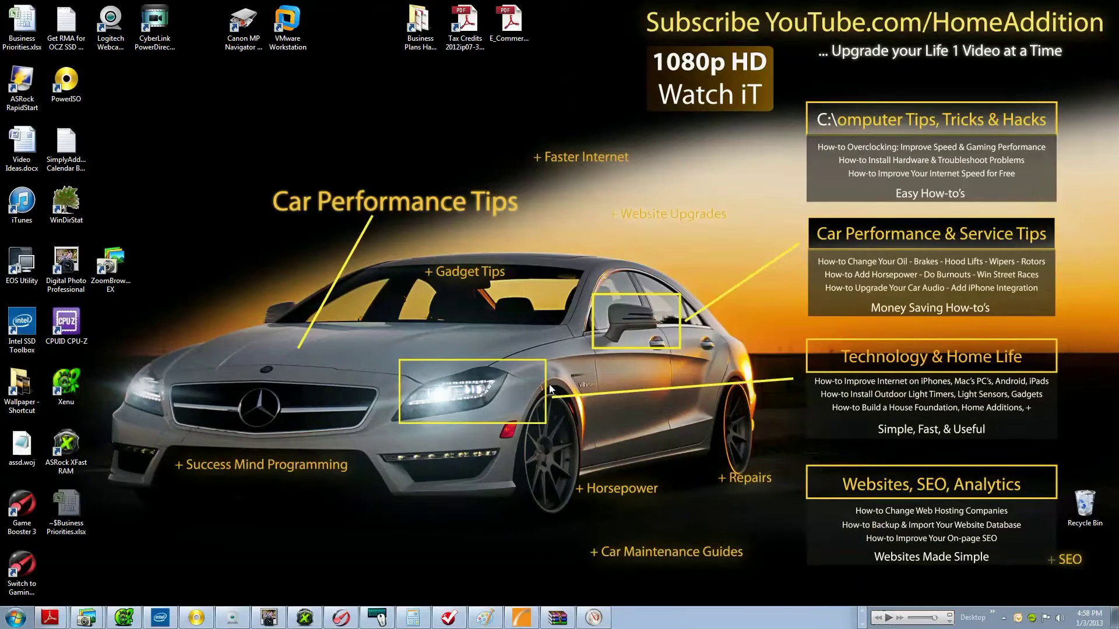
mouse_move(491, 443)
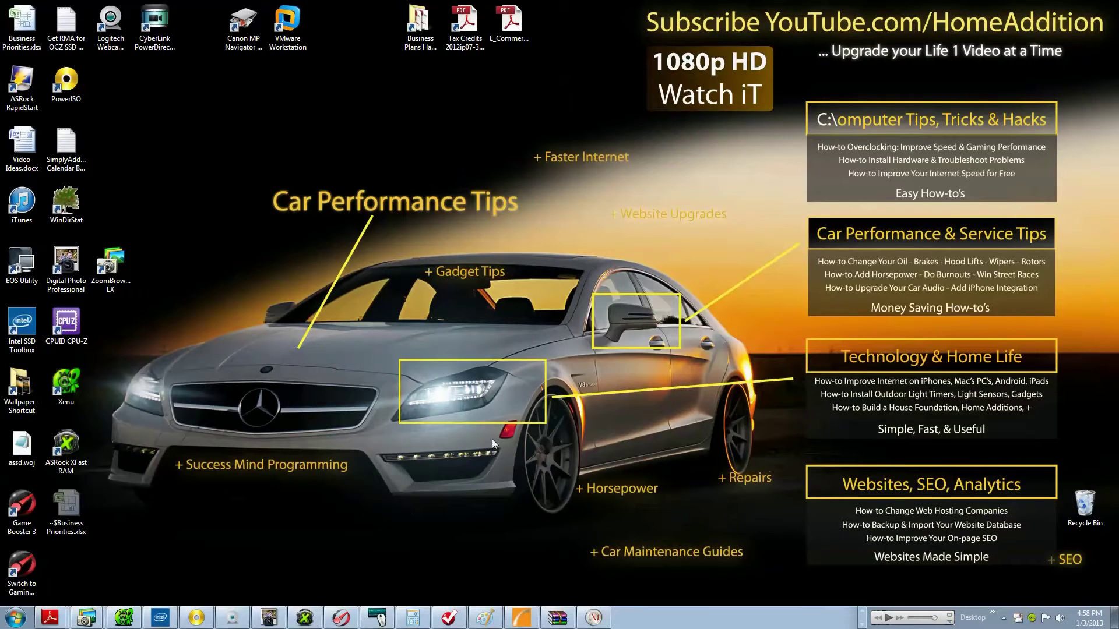
mouse_move(491, 491)
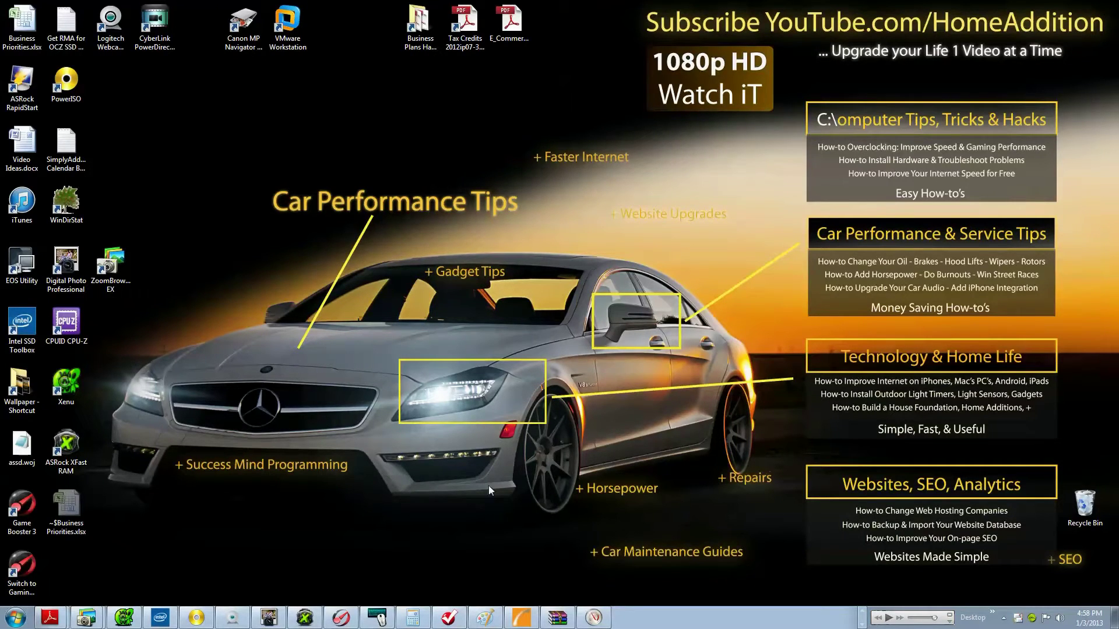
mouse_move(981, 619)
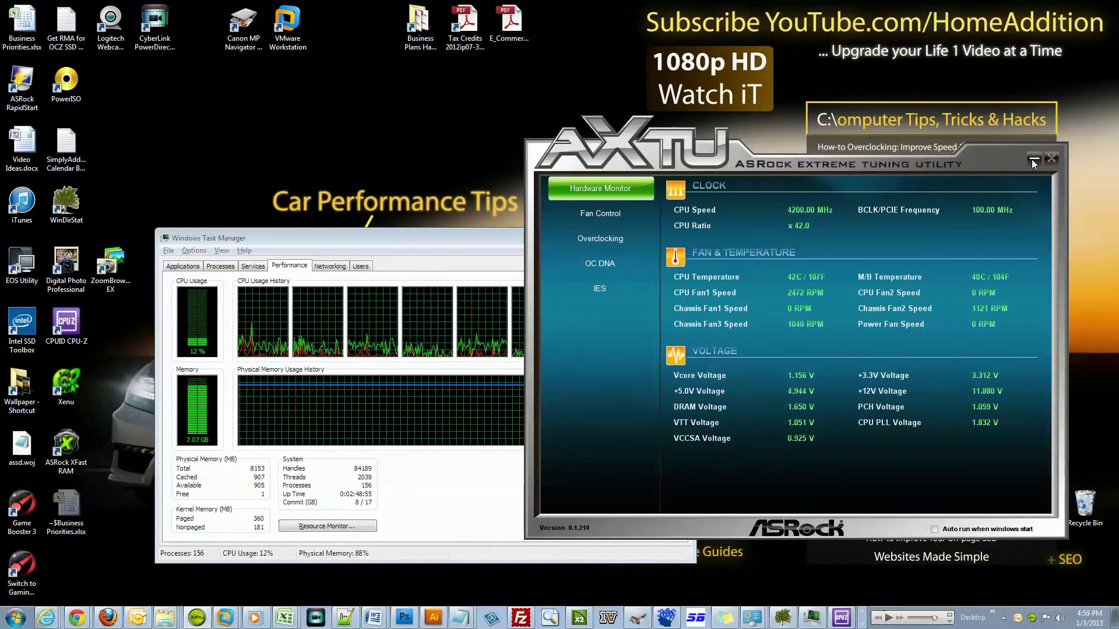
Step: Put the AXTU hardware monitor away, leaving Task Manager's performance view
click(1051, 159)
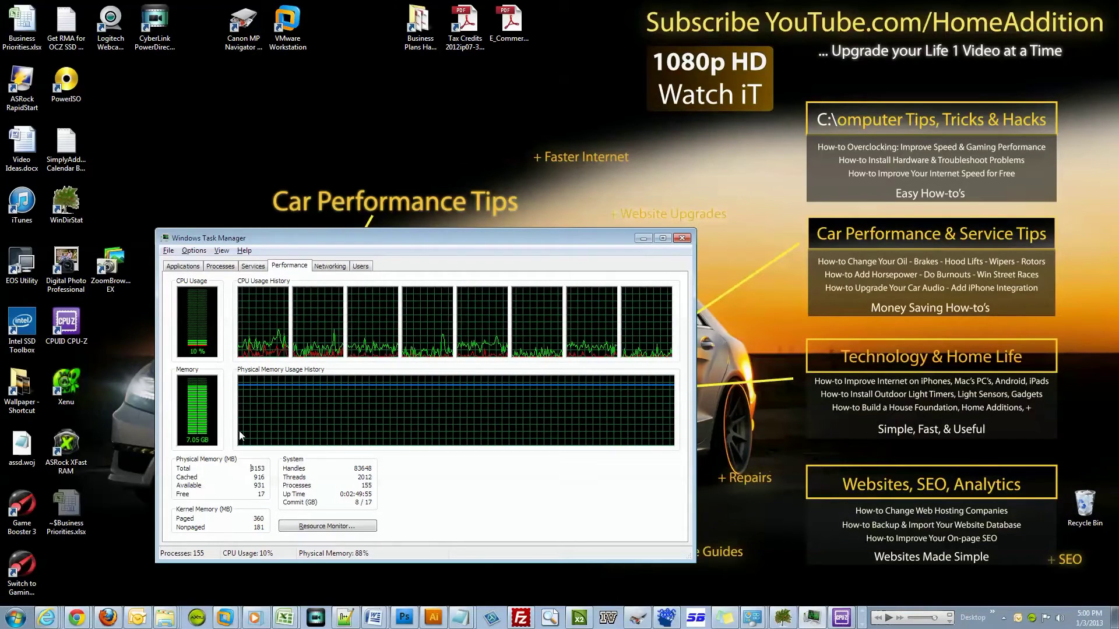
mouse_move(239, 540)
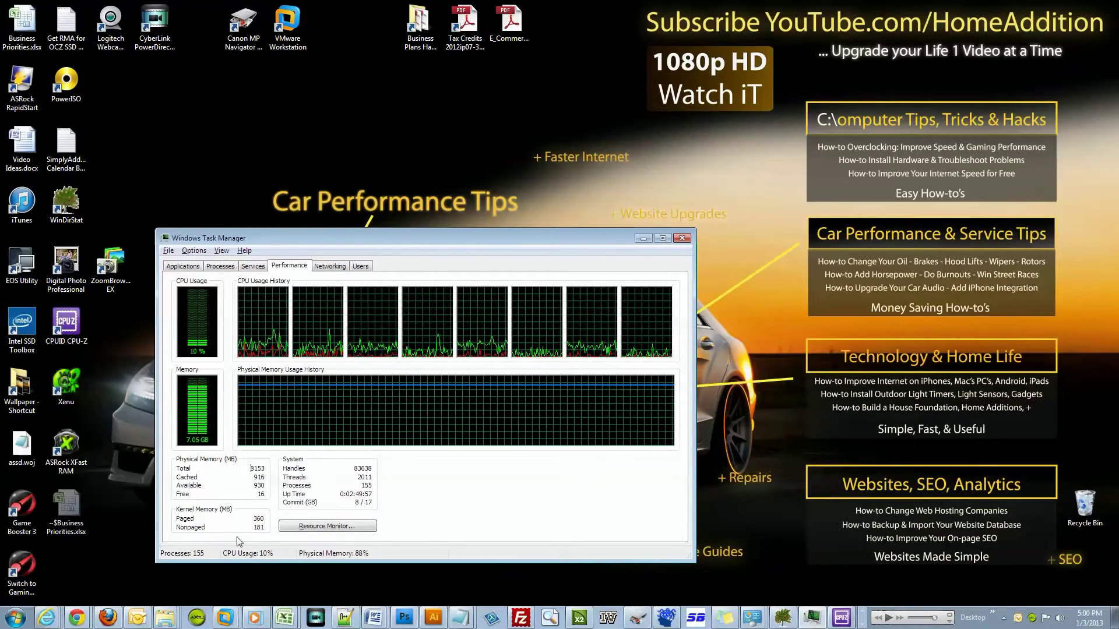
Step: Close running taskbar programs including the ASRock tuner, dropping memory to 75%
click(314, 615)
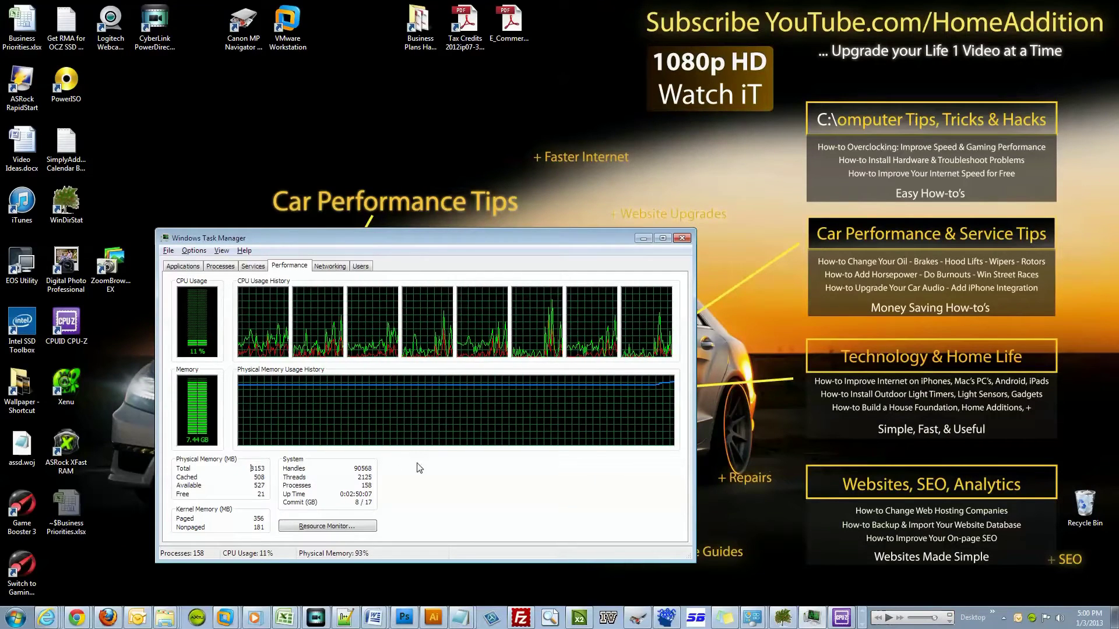
mouse_move(470, 463)
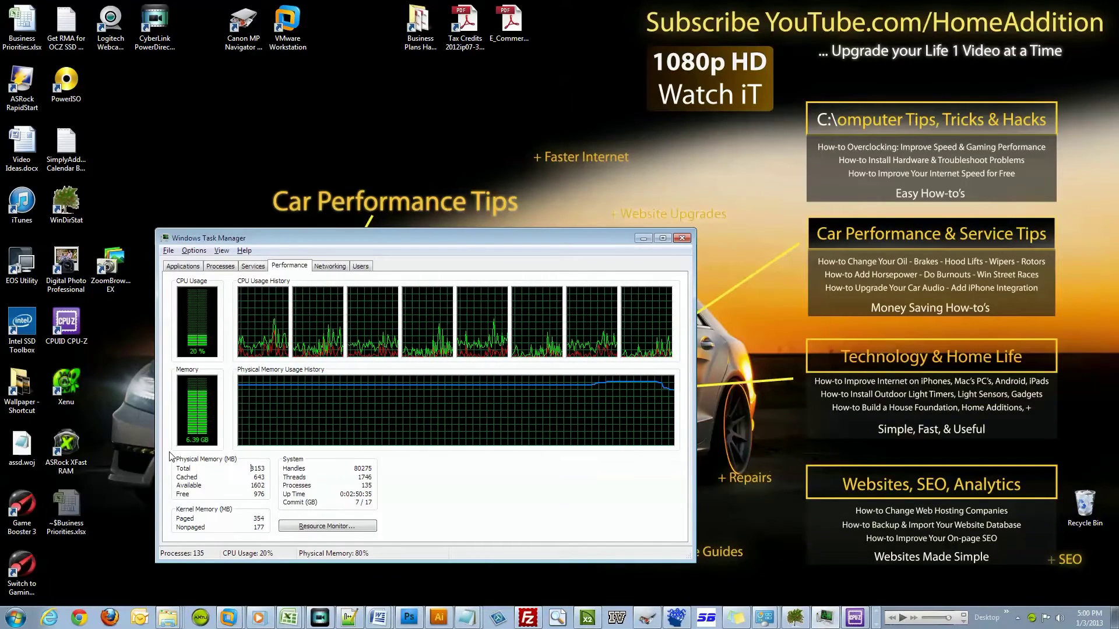
right_click(199, 618)
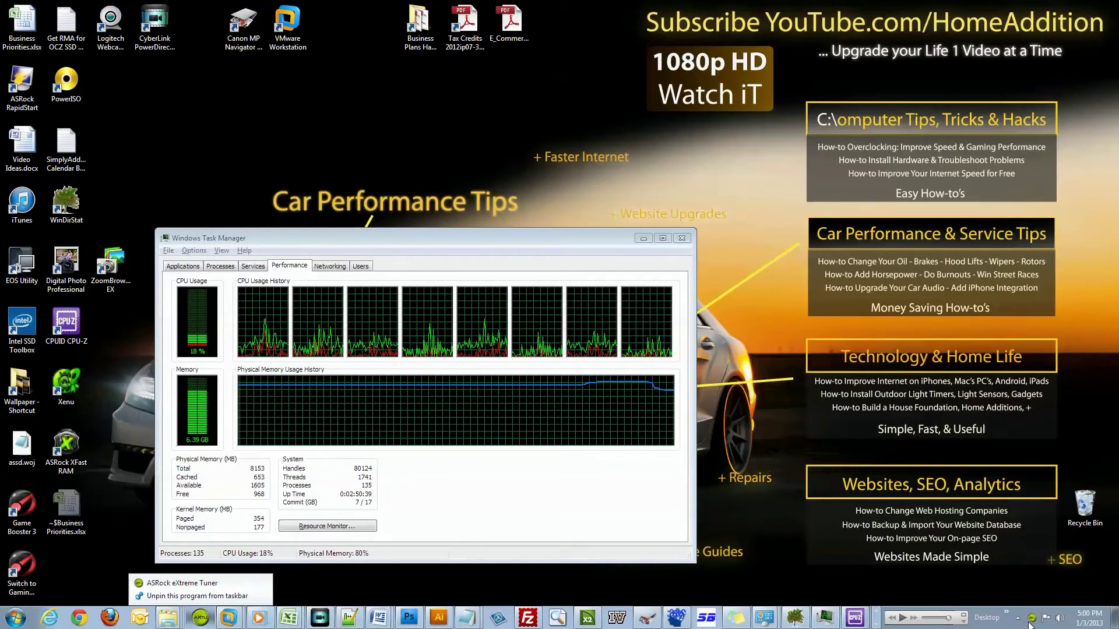
click(182, 583)
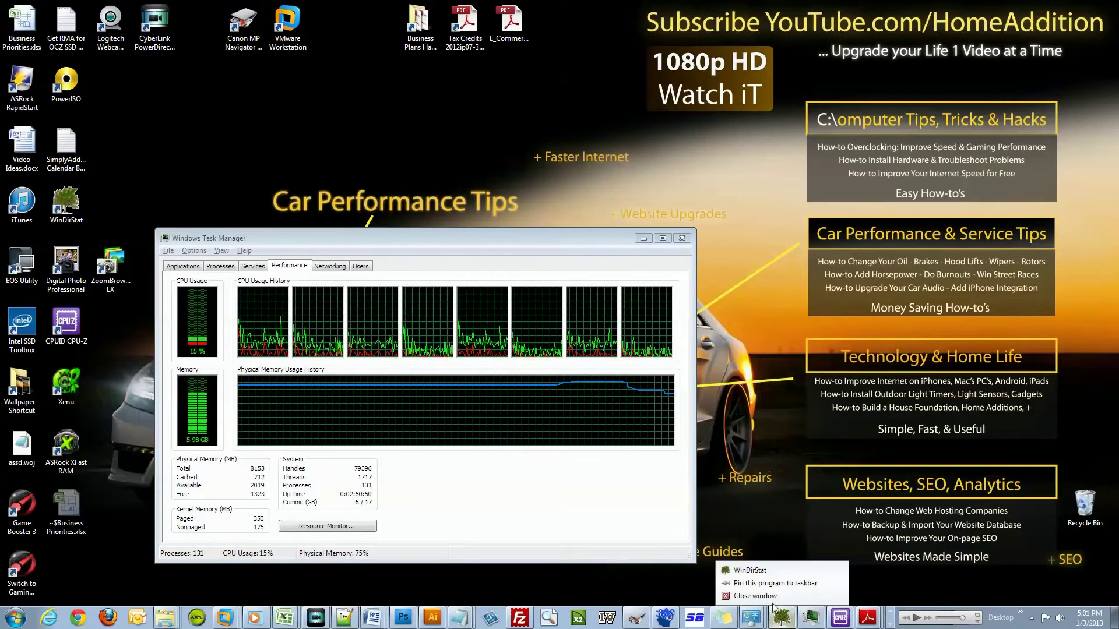
Step: Bring up WinDirStat showing the C: drive breakdown with pagefile.sys highlighted
click(750, 570)
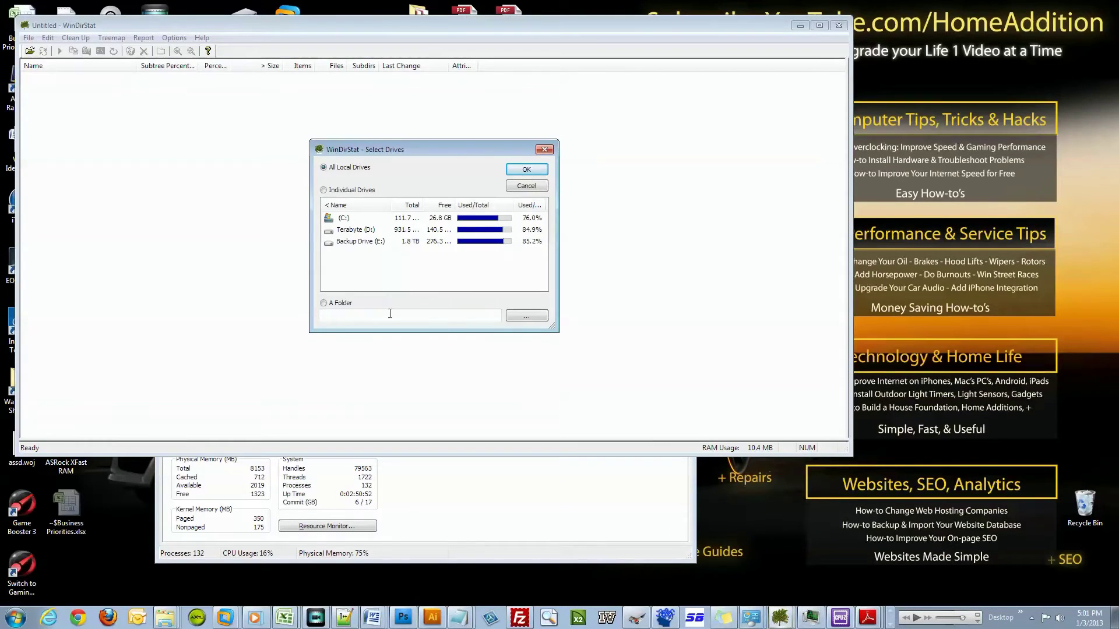
click(527, 168)
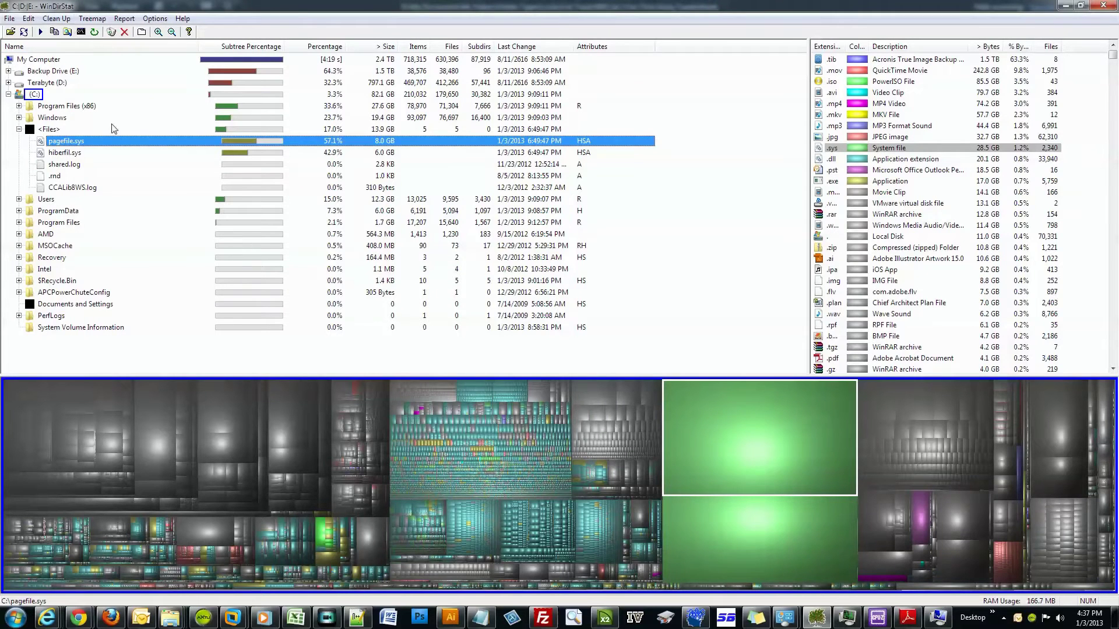
Step: Collapse and re-expand the C: drive tree, then select the Program Files (x86) folder
click(8, 94)
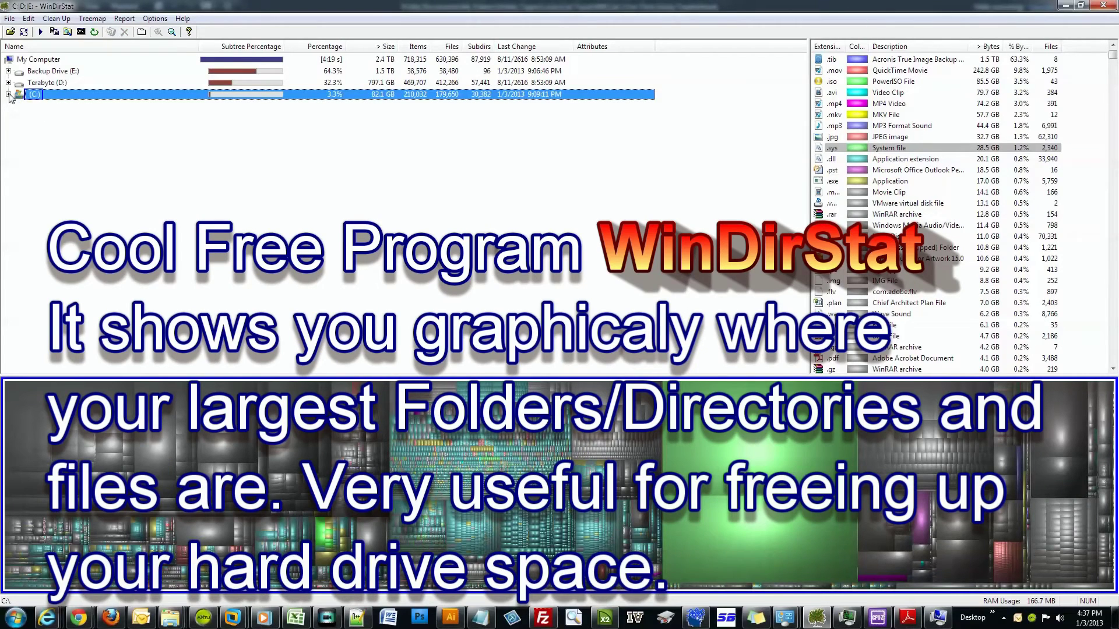
click(9, 94)
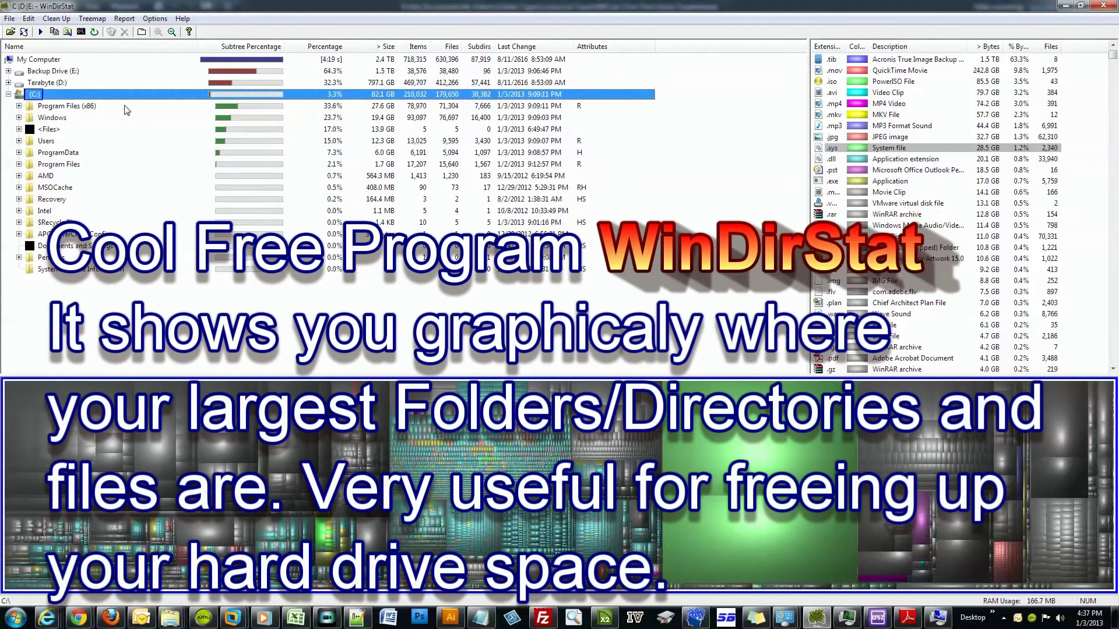
click(66, 106)
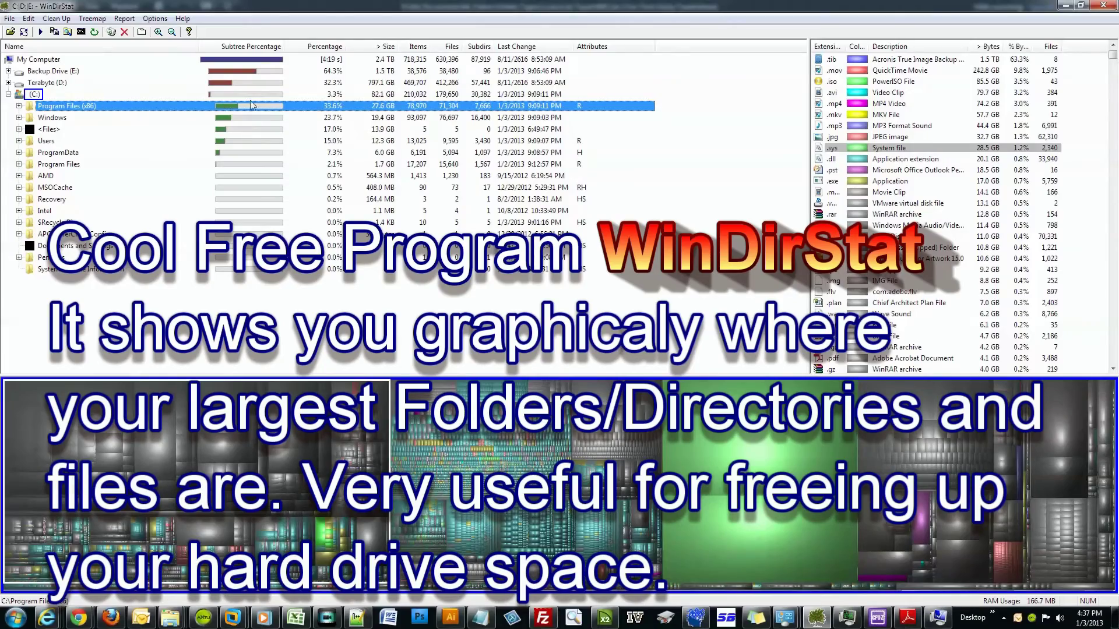
mouse_move(236, 90)
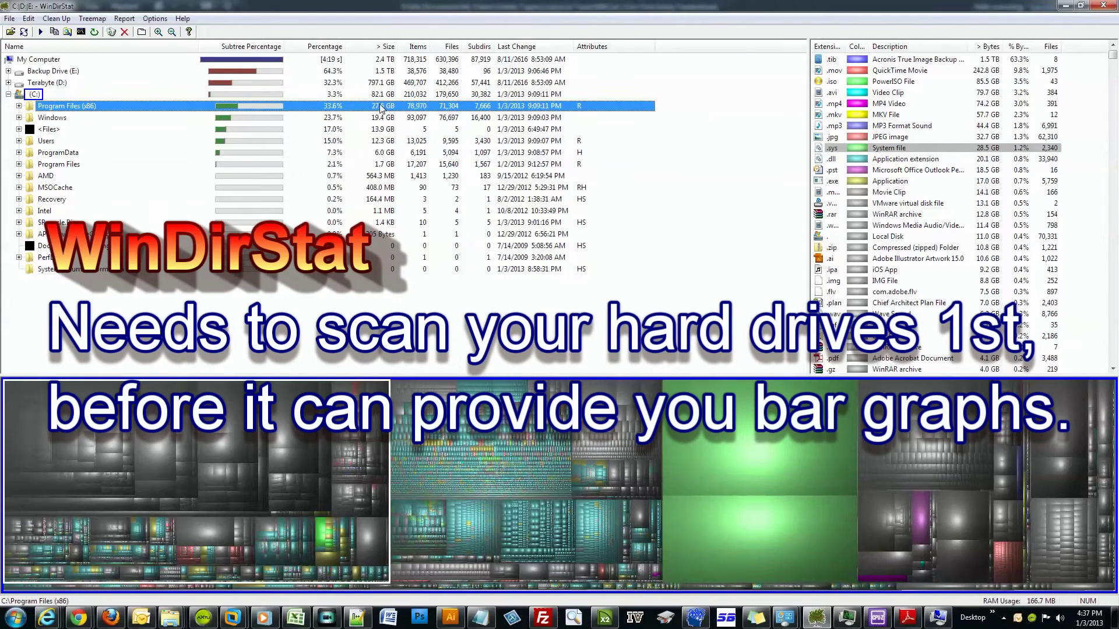
mouse_move(210, 128)
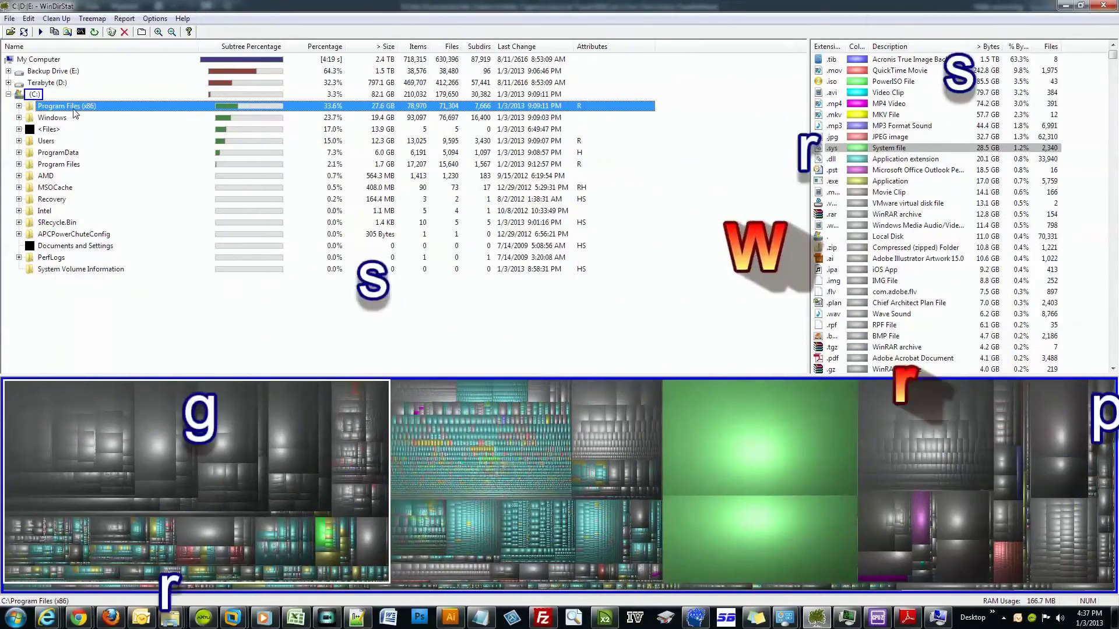
Step: Toggle the C: drive tree again, pick another top-level folder, and close WinDirStat
click(8, 94)
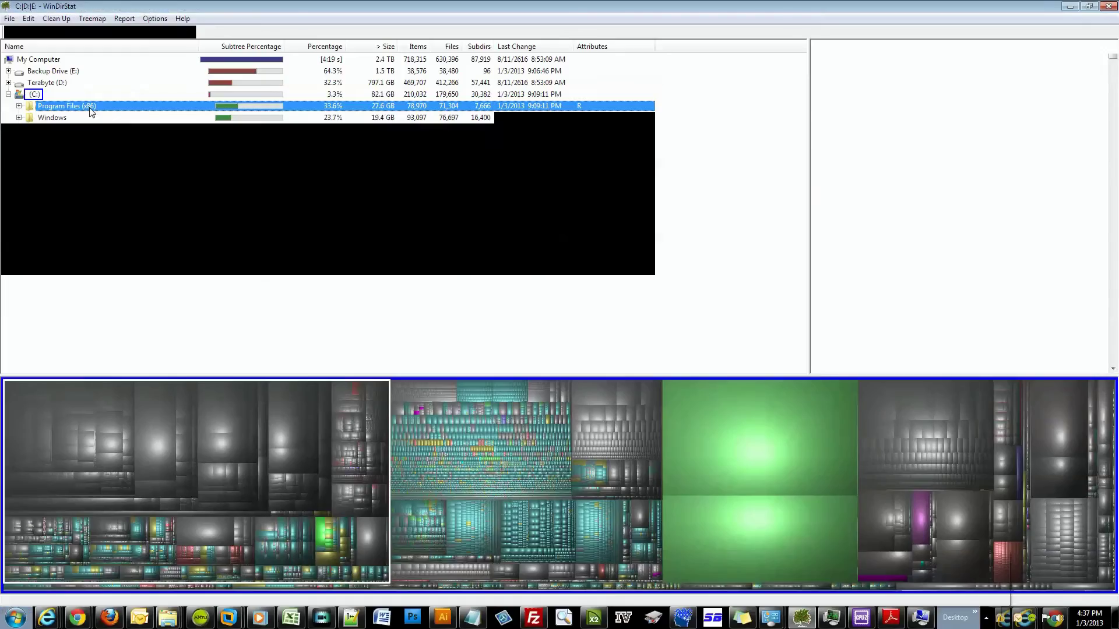
click(8, 94)
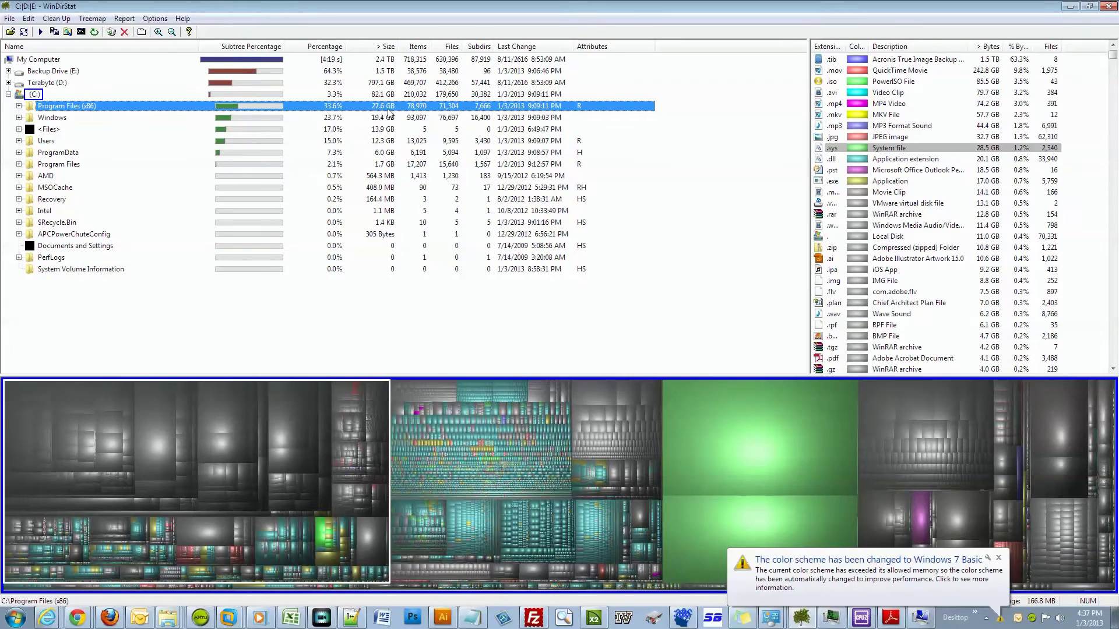
mouse_move(399, 117)
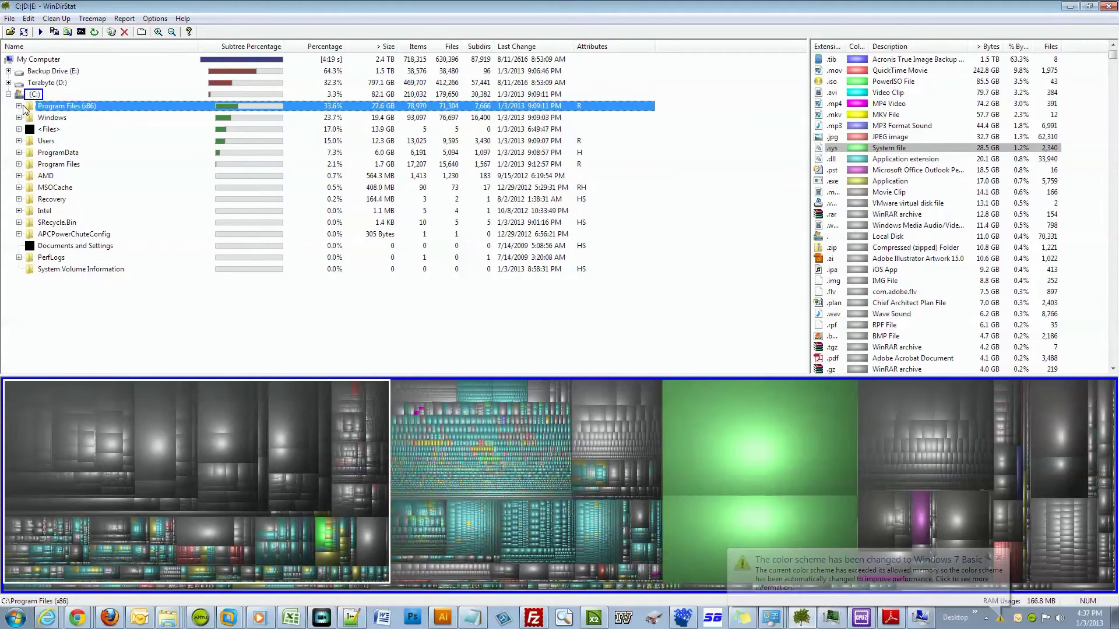
click(18, 106)
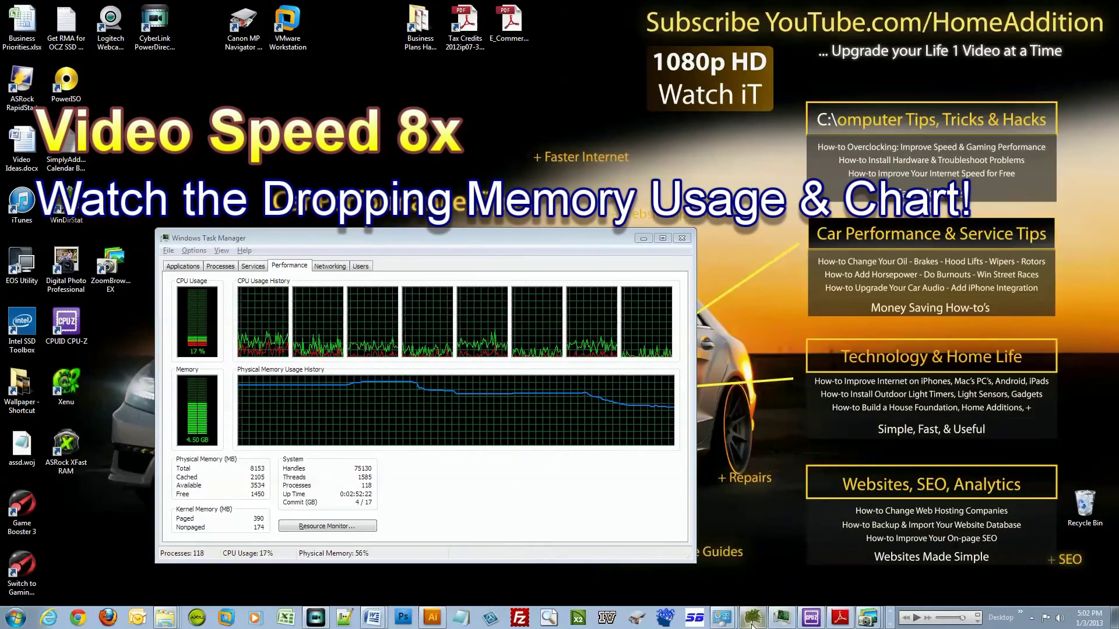
Step: Close ASRock XFast RAM from the taskbar and dismiss Word's recovered-files prompt with OK
right_click(781, 617)
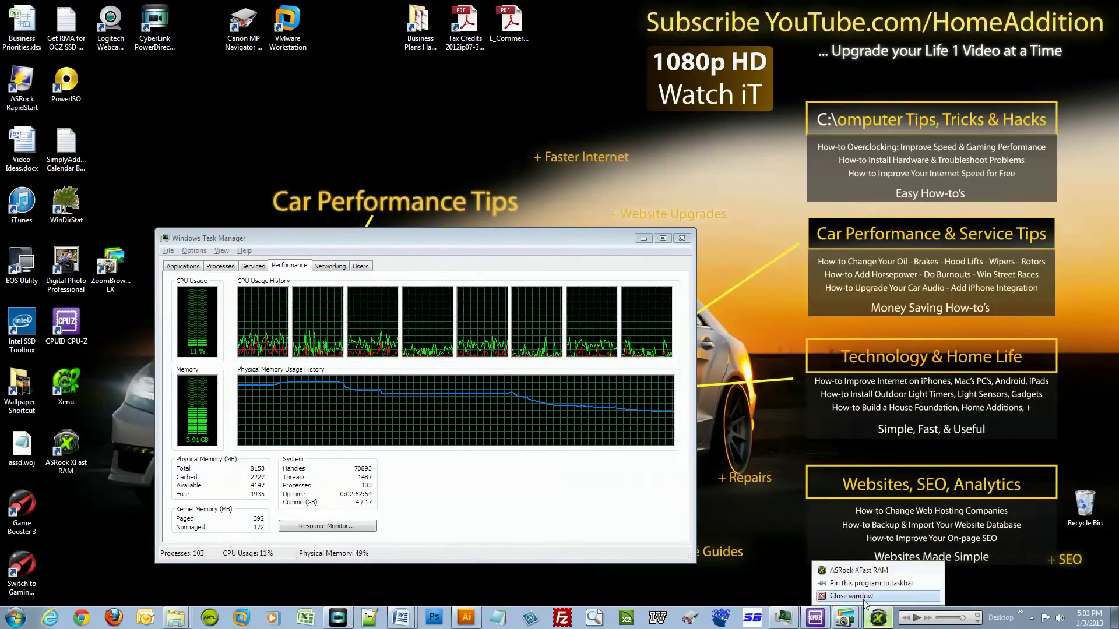
click(849, 596)
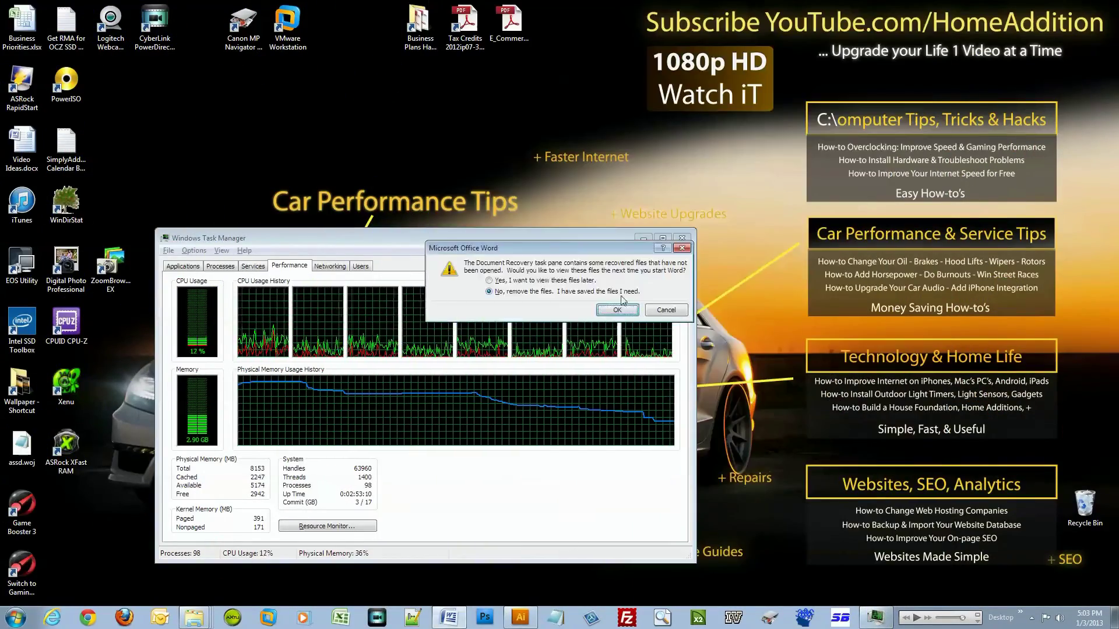
click(615, 310)
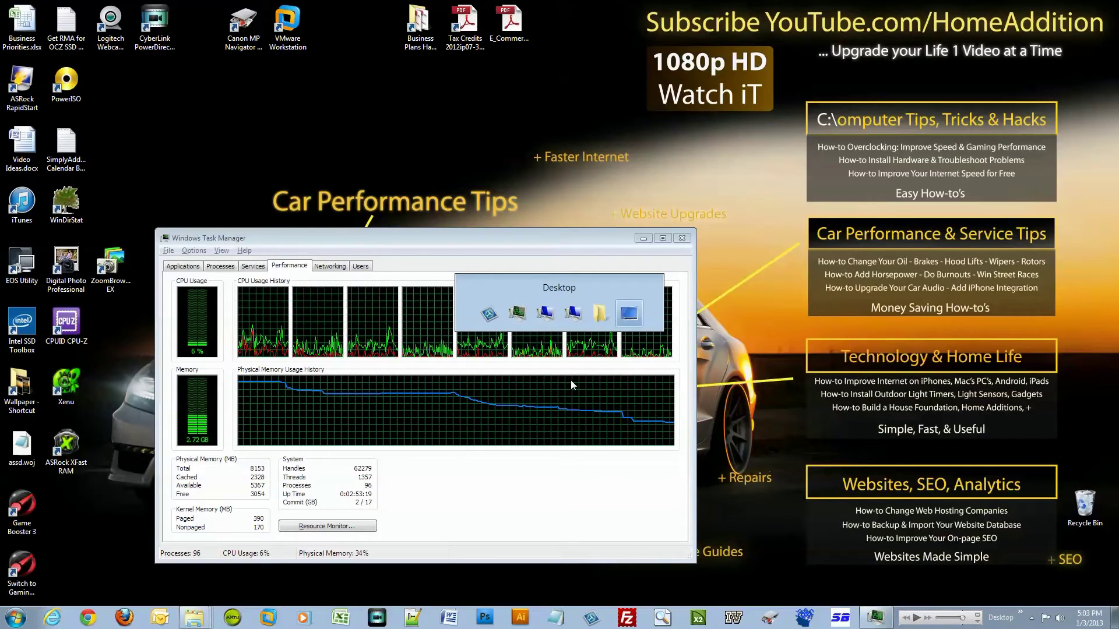
Step: Show the empty desktop and restore Task Manager reading 34% physical memory
click(682, 238)
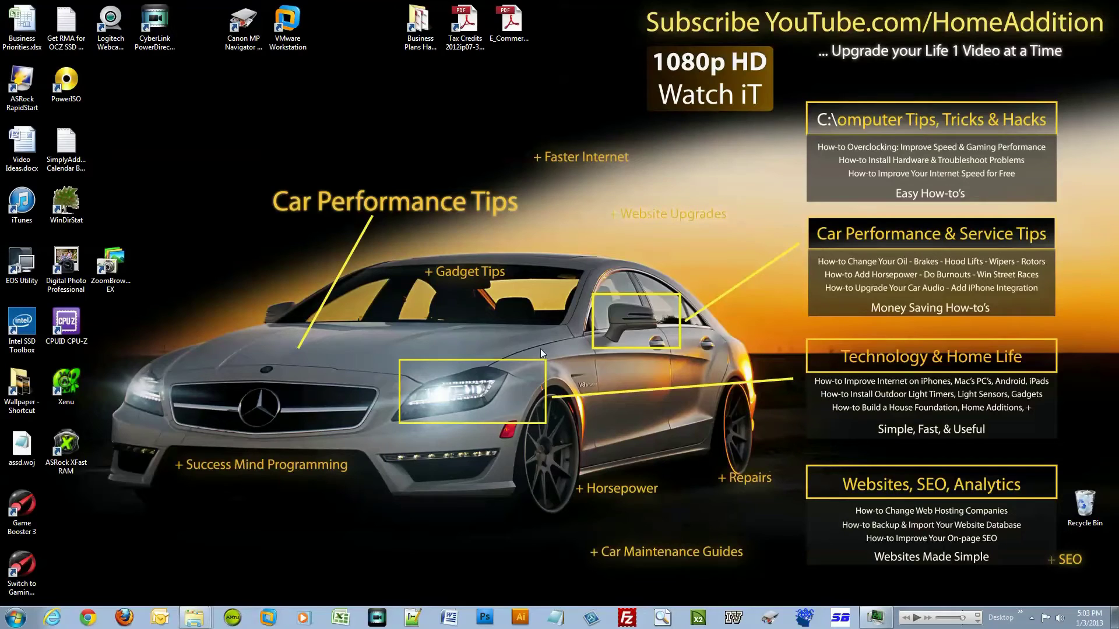
mouse_move(537, 448)
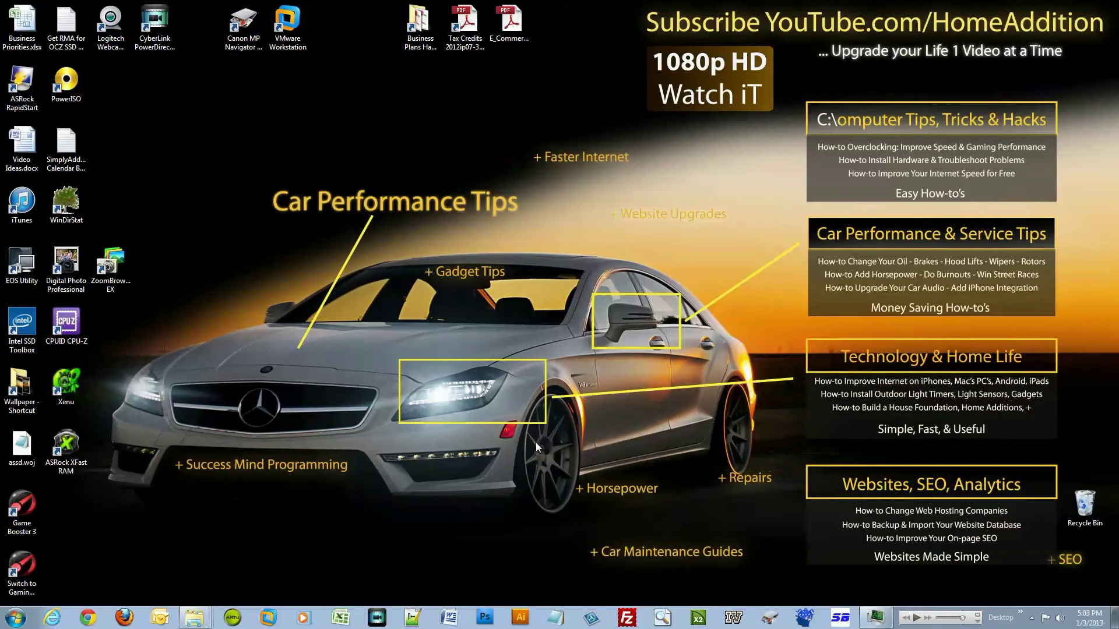
mouse_move(878, 617)
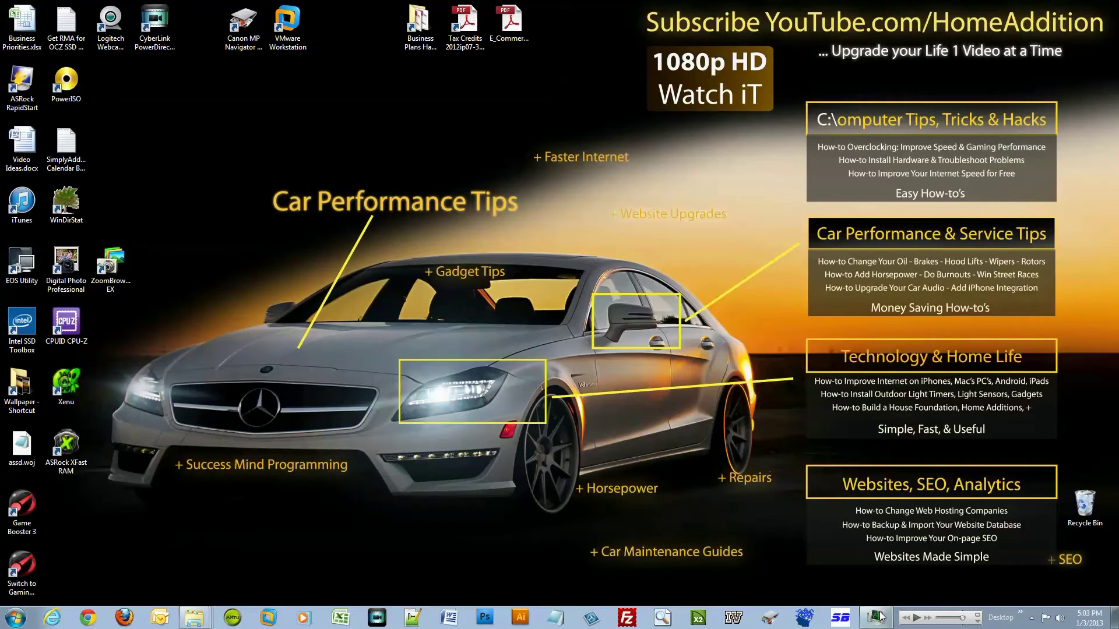
click(875, 617)
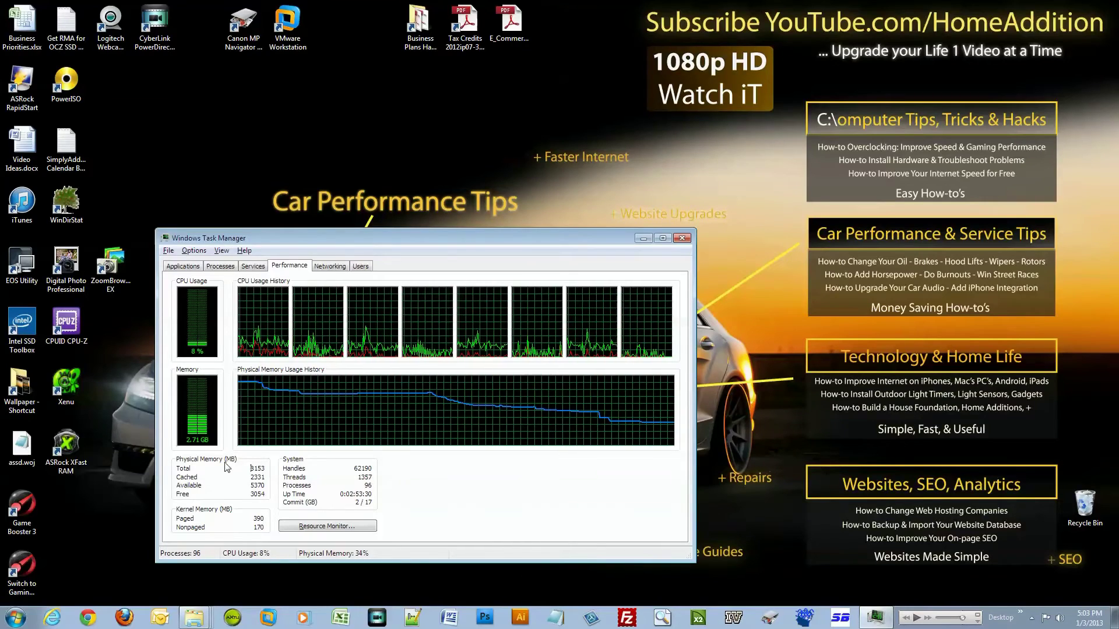